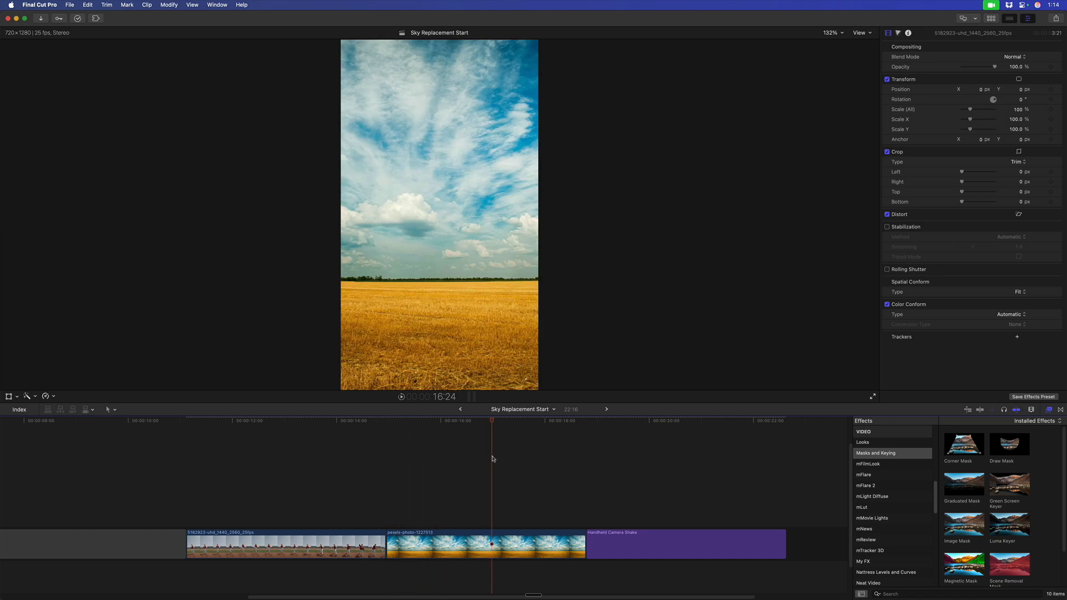
Preview the original pitcher footage in the Sky Replacement Start timeline.
click(262, 417)
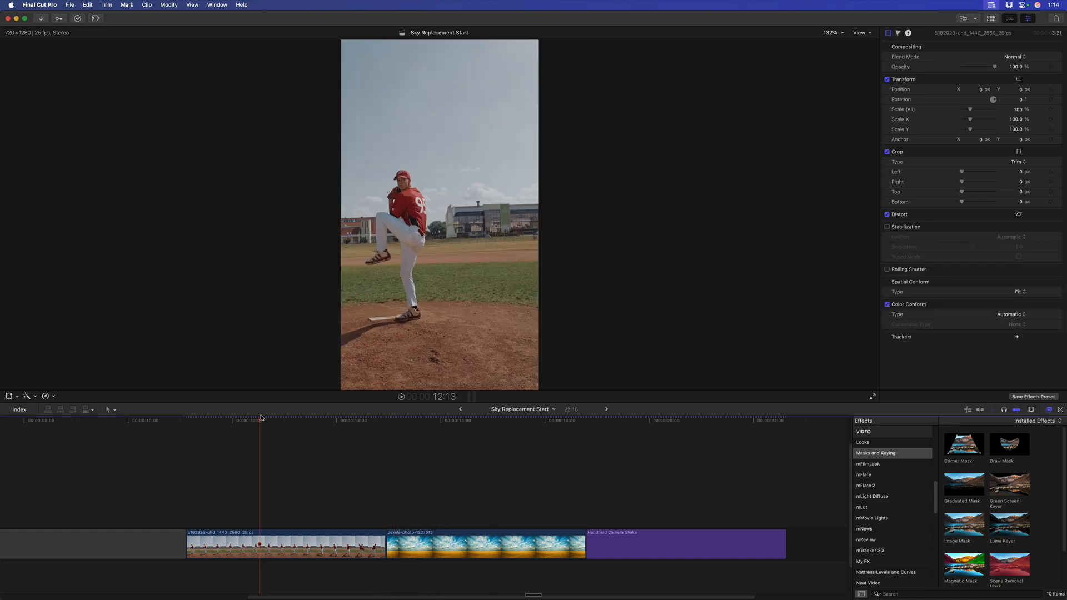
mouse_move(431, 480)
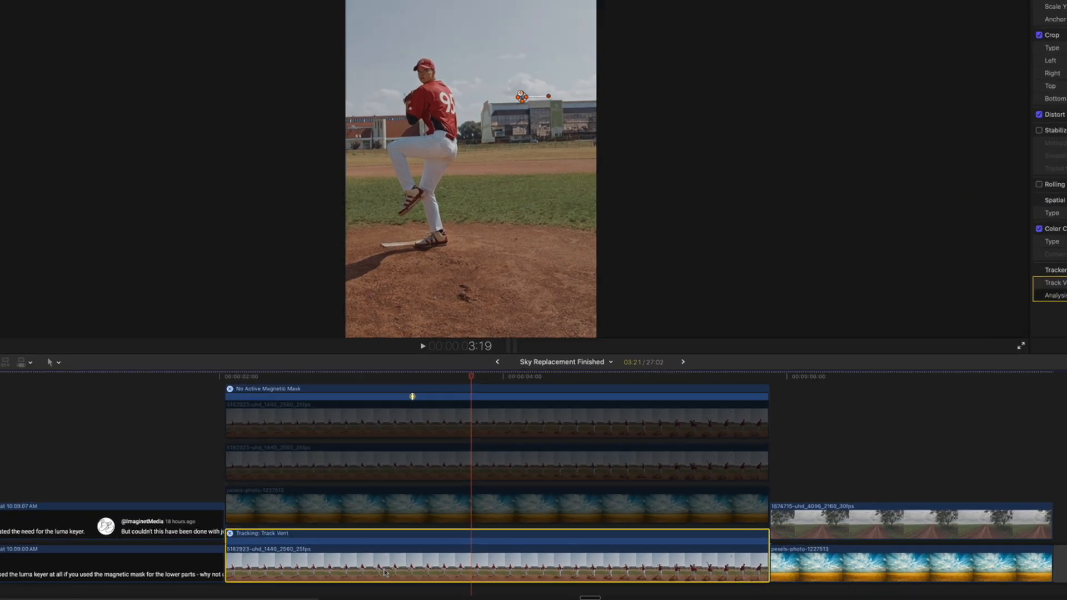
Inspect the repositioned, cropped sky photo layer and then the luma-keyed pitcher layer.
click(1020, 361)
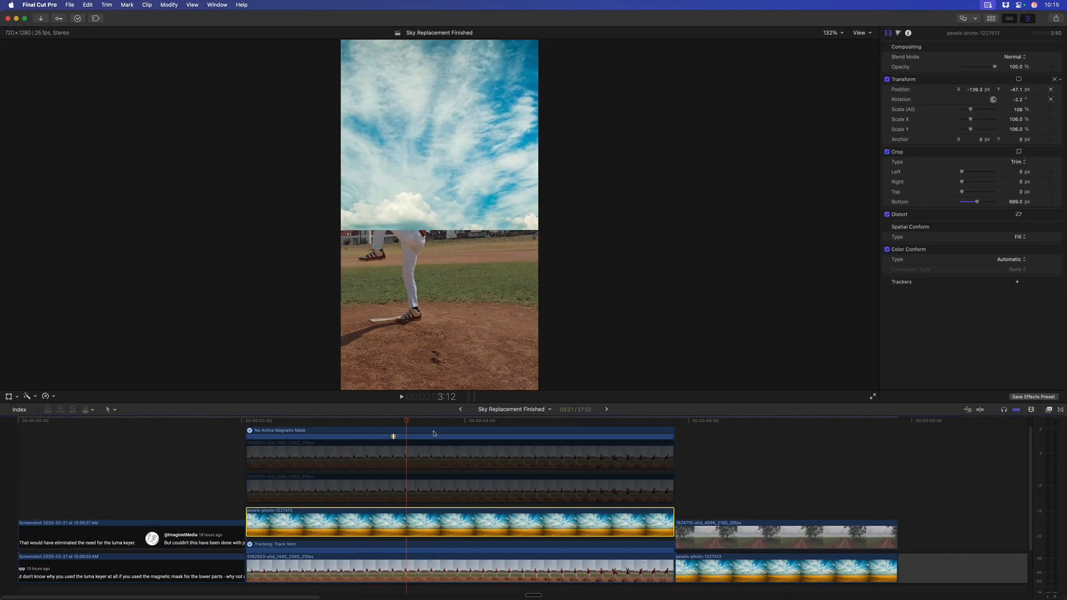
click(461, 492)
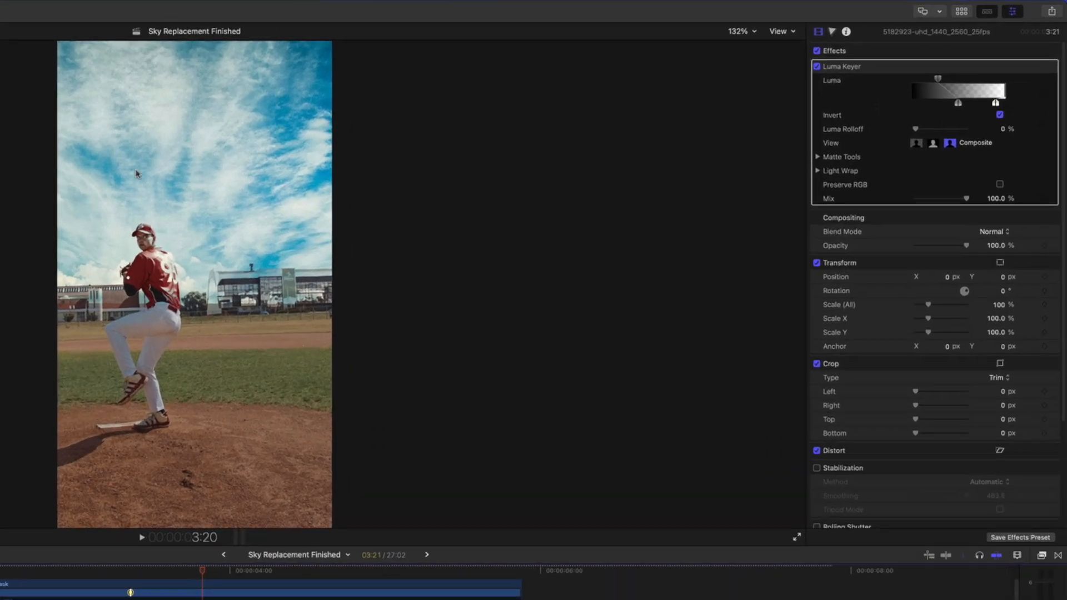
mouse_move(210, 183)
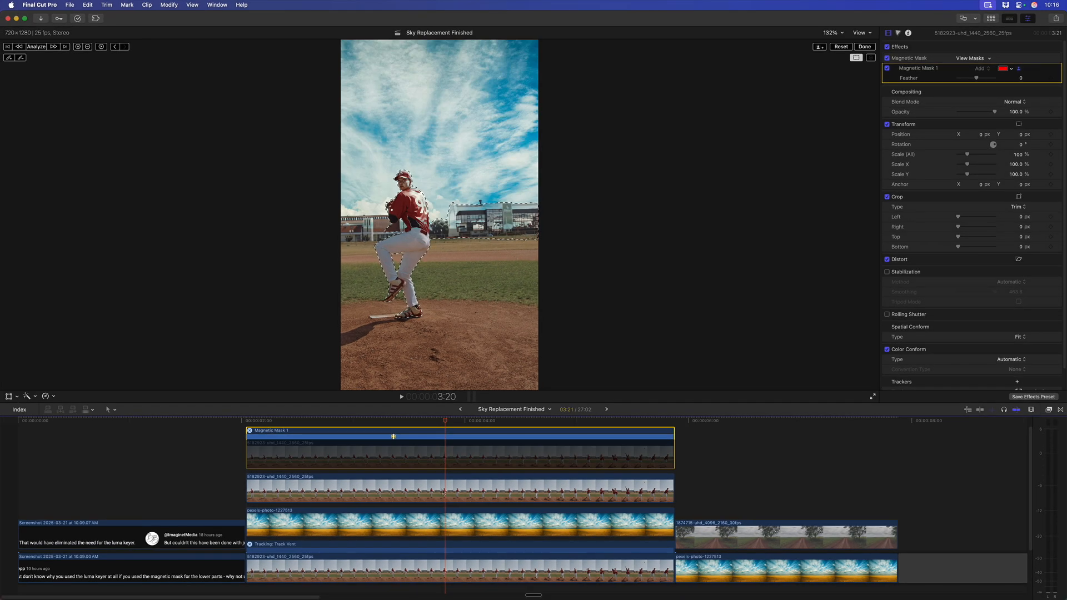
Swap the lower pitcher layer's Luma Keyer for a magnetic mask on pitcher, buildings and ground.
click(442, 491)
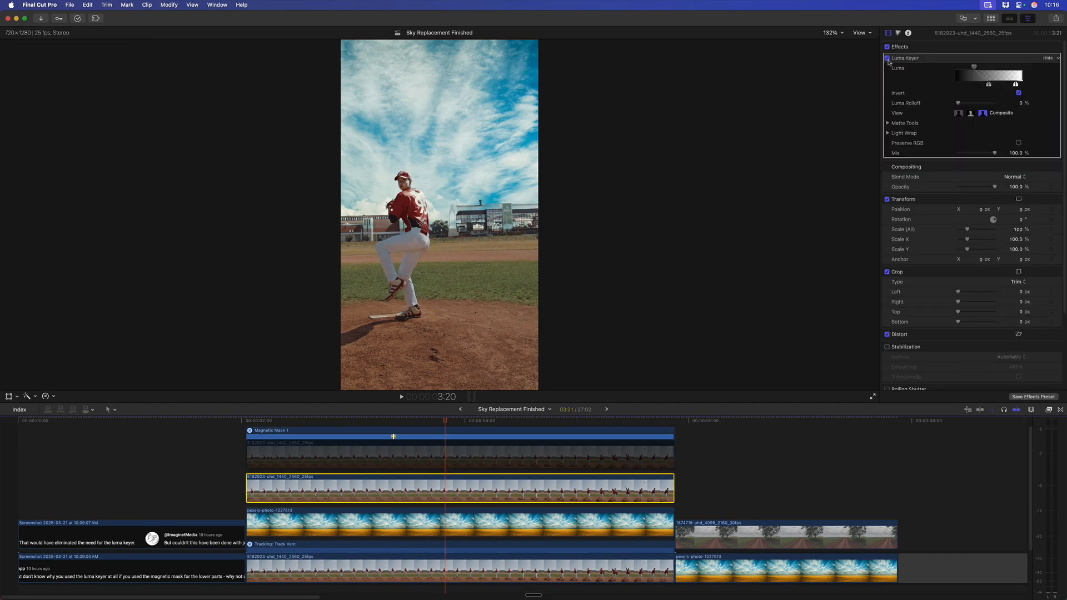
click(886, 58)
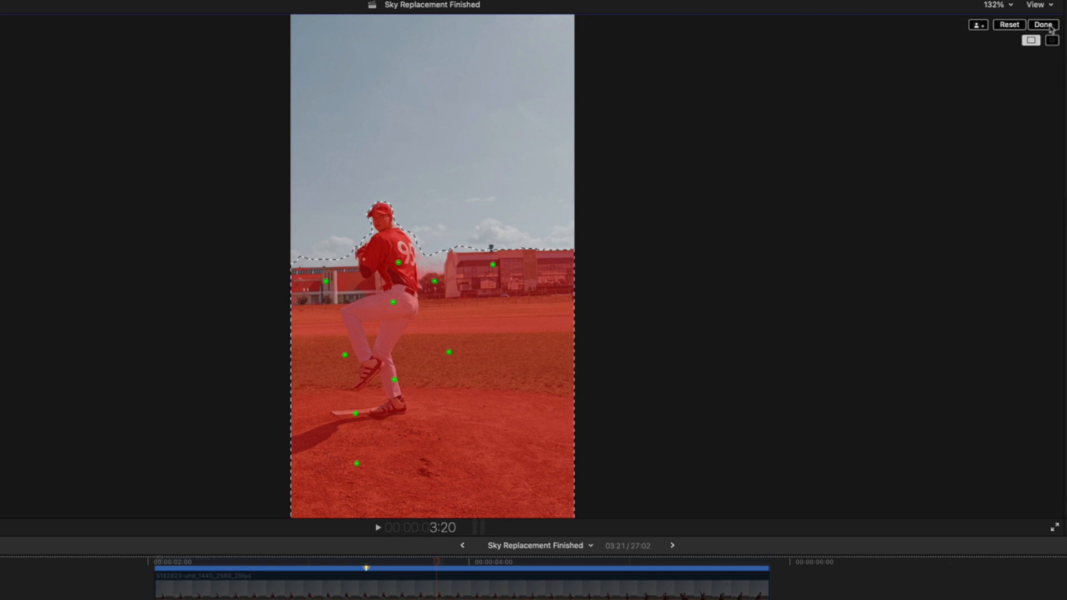
click(1046, 25)
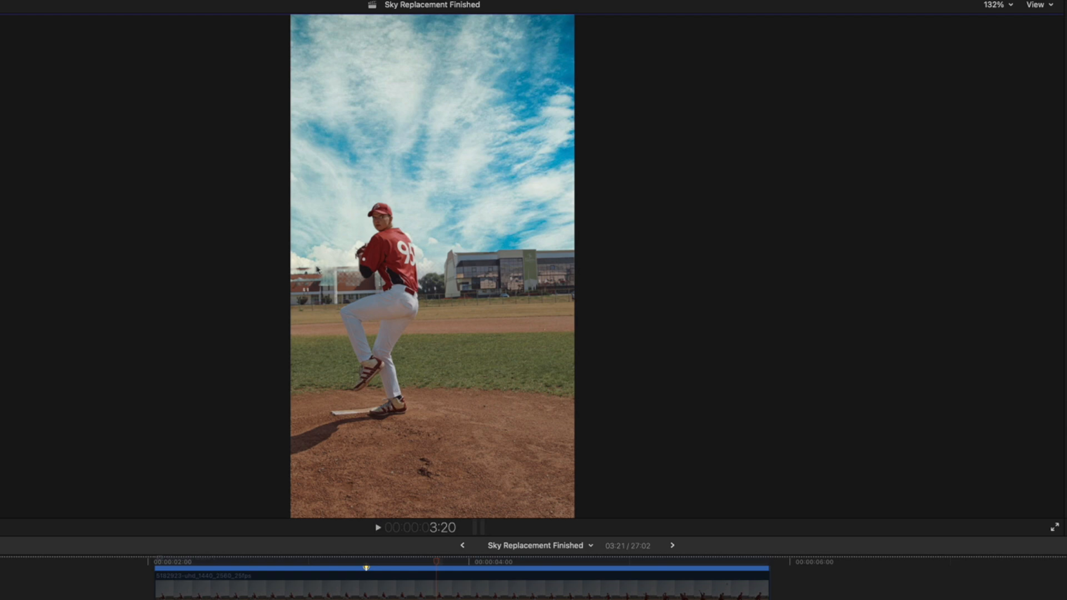
mouse_move(339, 275)
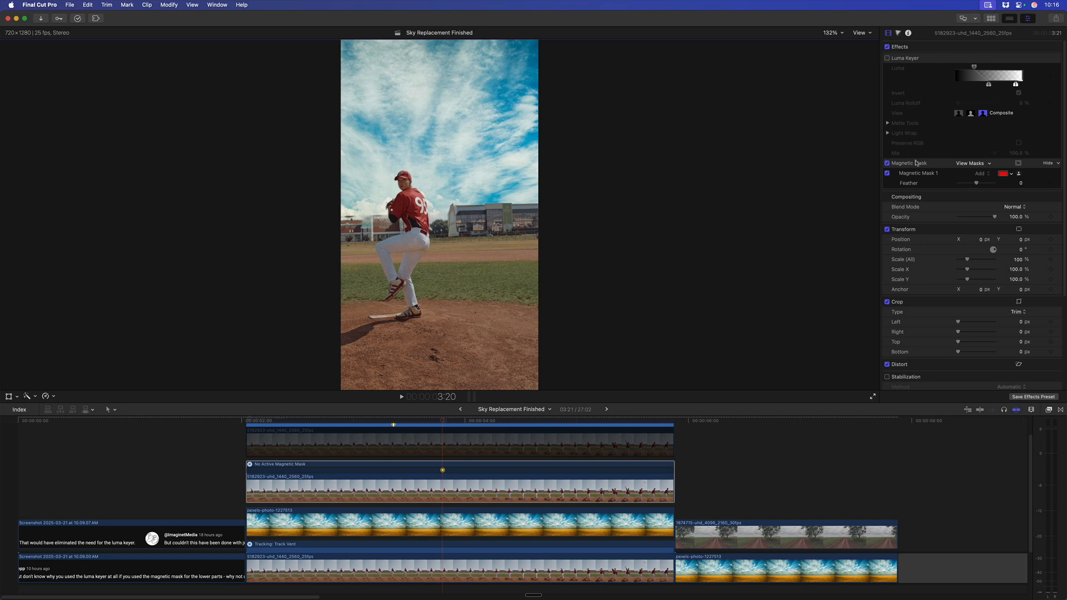
Delete the pitcher clip's magnetic mask and mask the road clip's tree and field.
click(909, 163)
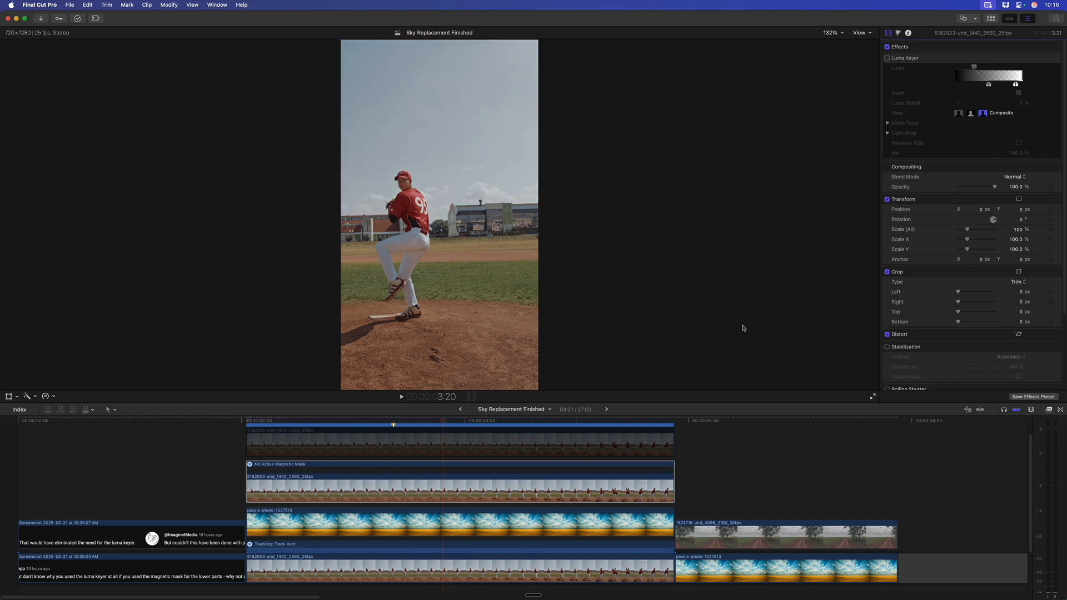
click(734, 422)
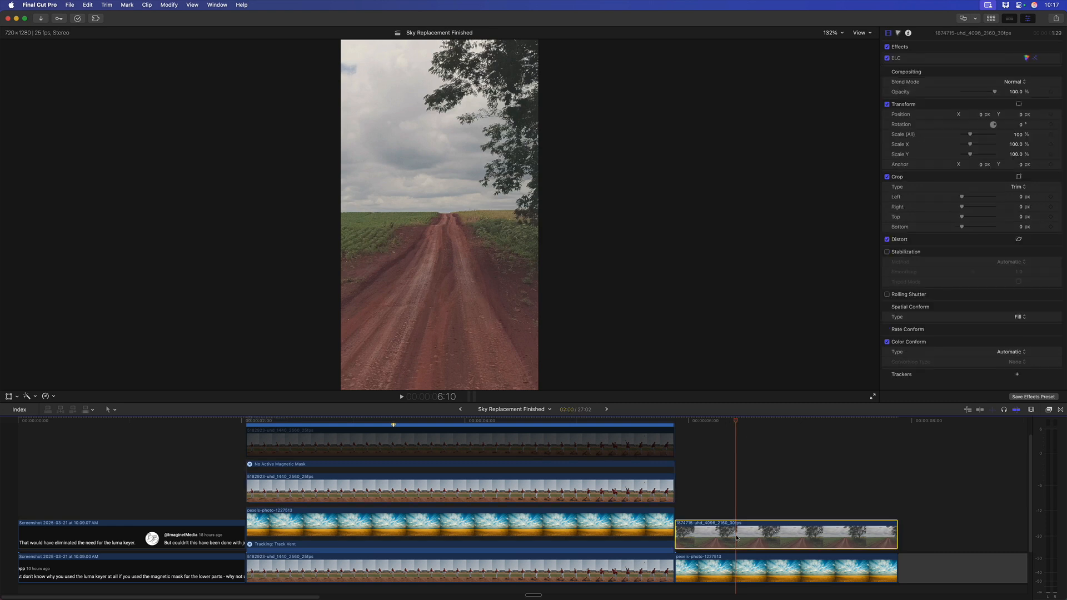
mouse_move(454, 163)
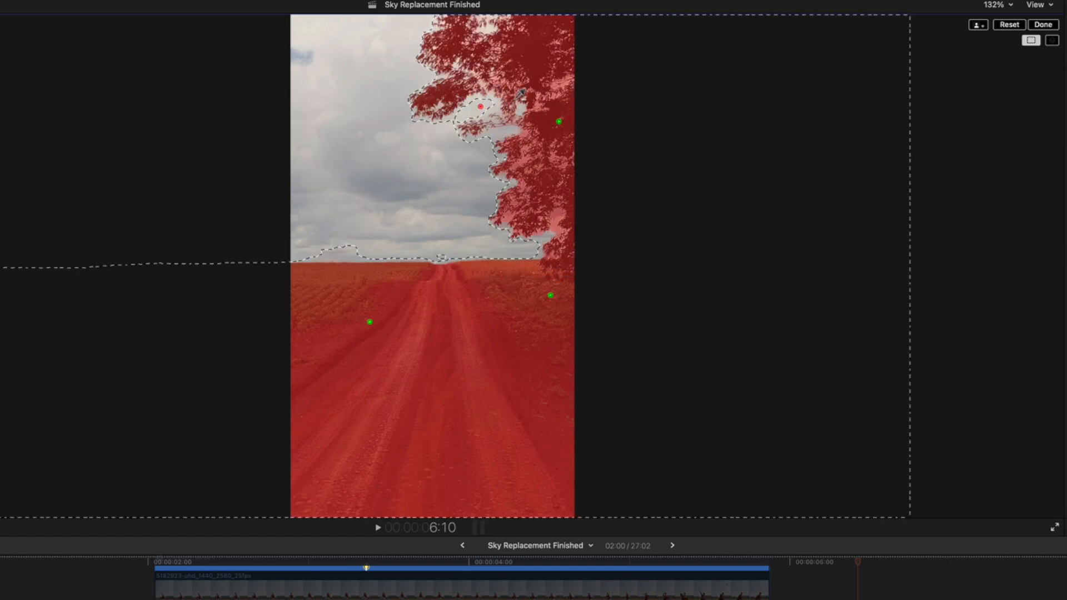
click(1046, 26)
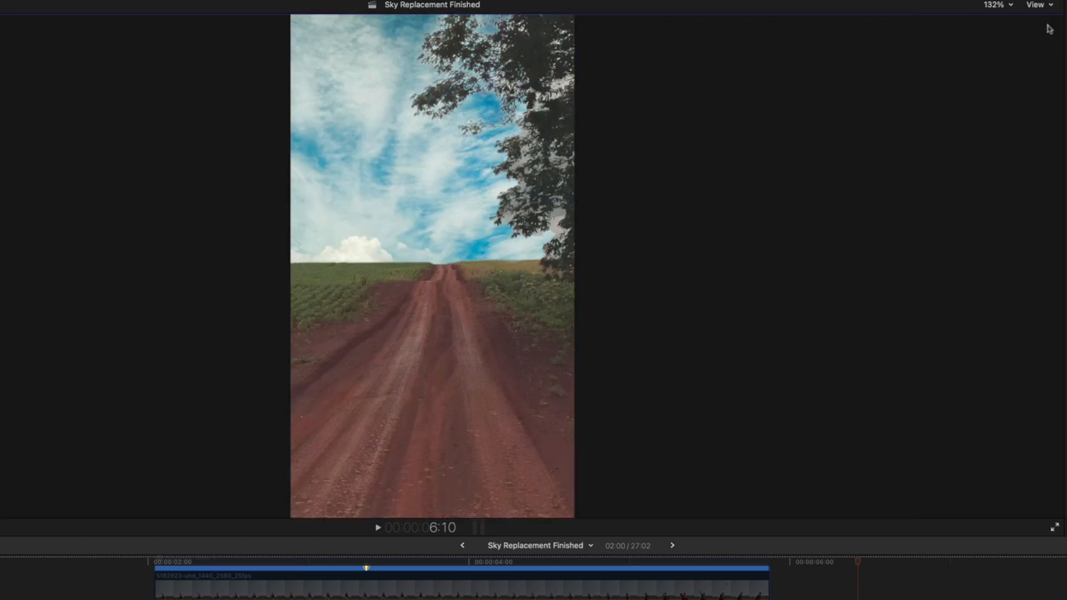
mouse_move(381, 176)
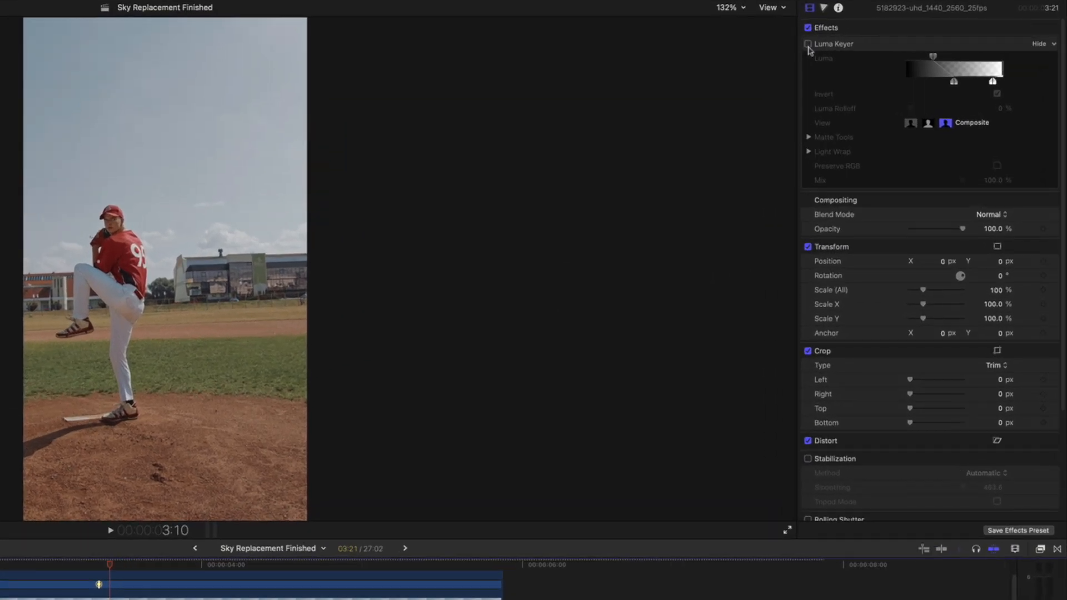
Re-enable Luma Keyer and try Mix values between about 13 and 51 percent.
click(807, 44)
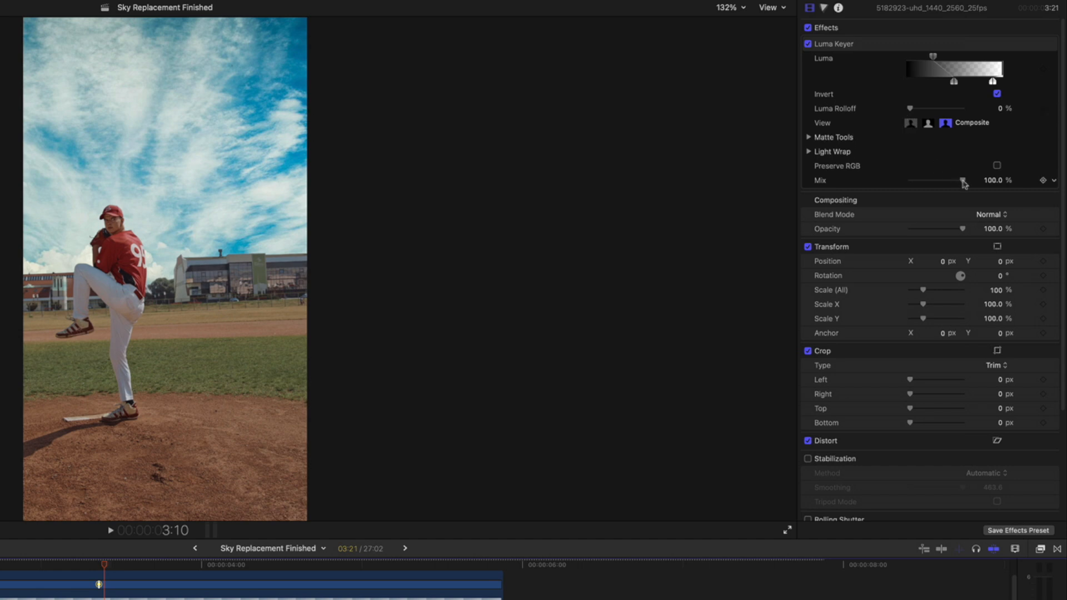
drag(960, 180, 933, 180)
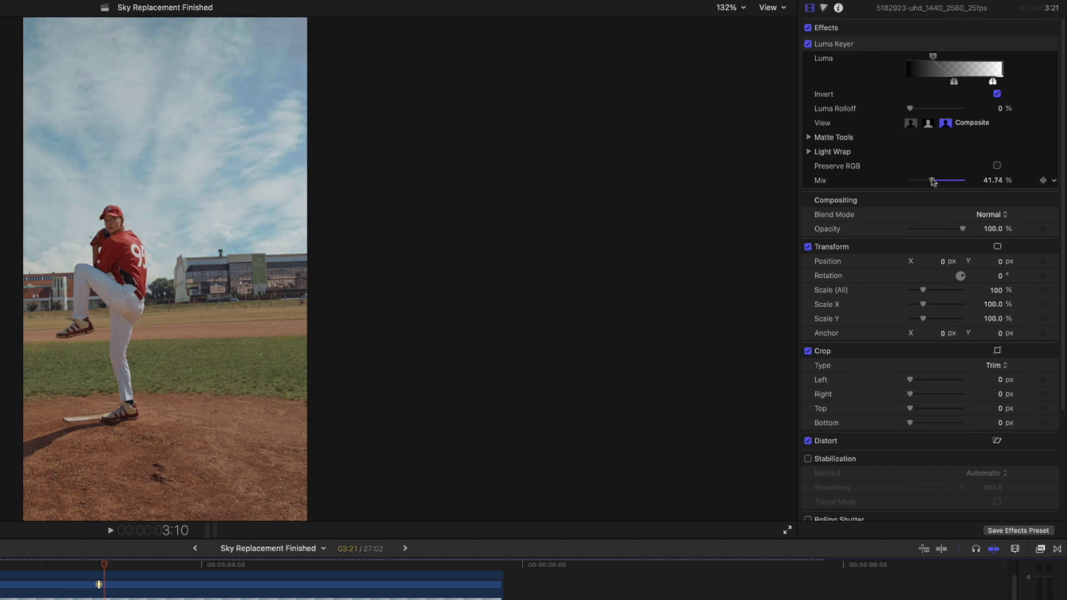
drag(930, 179, 934, 179)
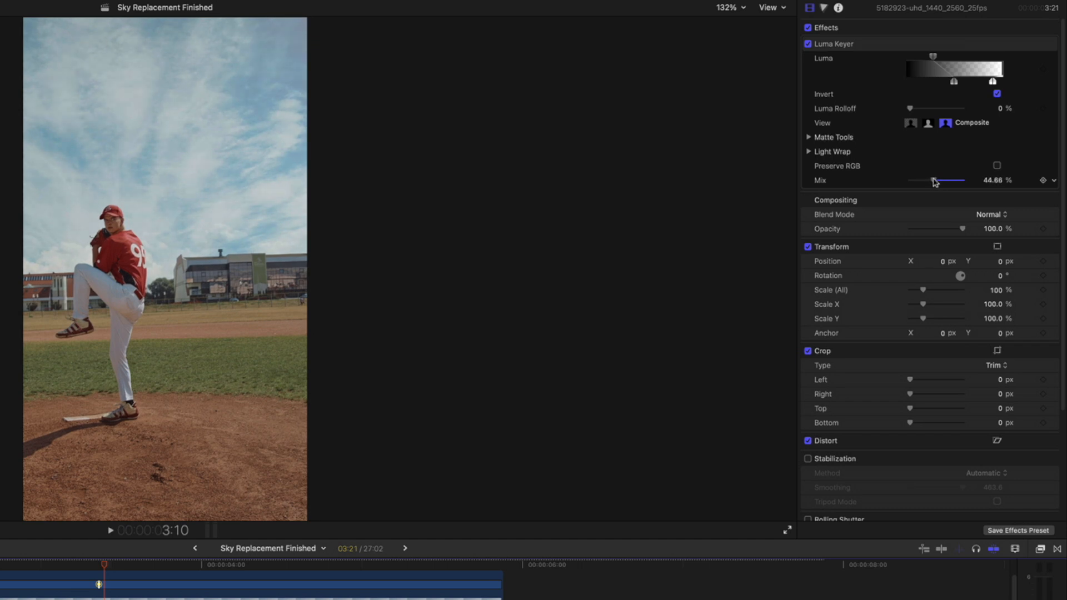
drag(934, 180, 931, 179)
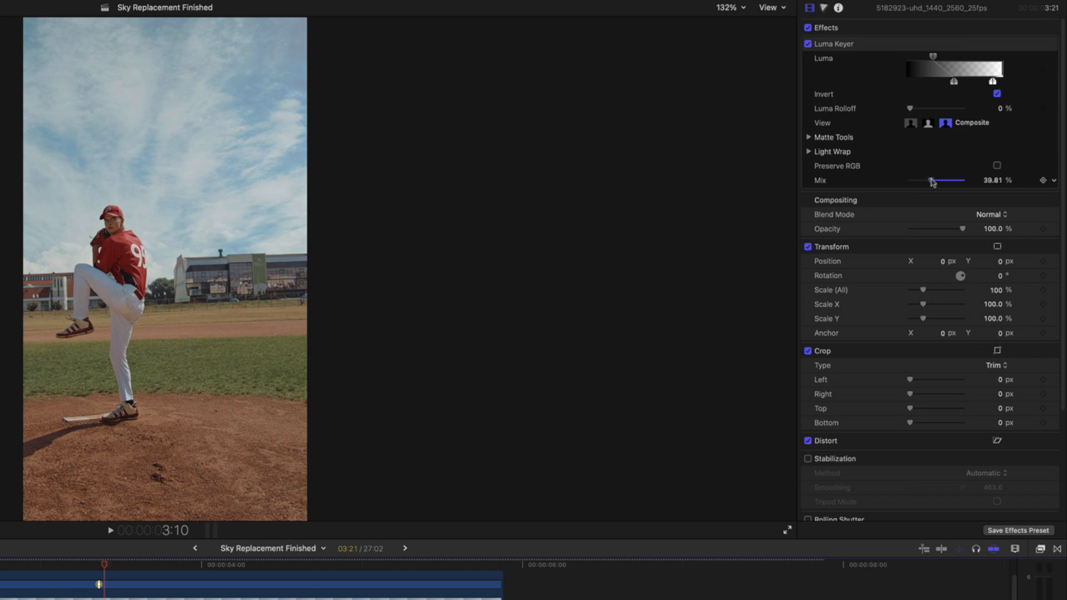
drag(932, 180, 916, 179)
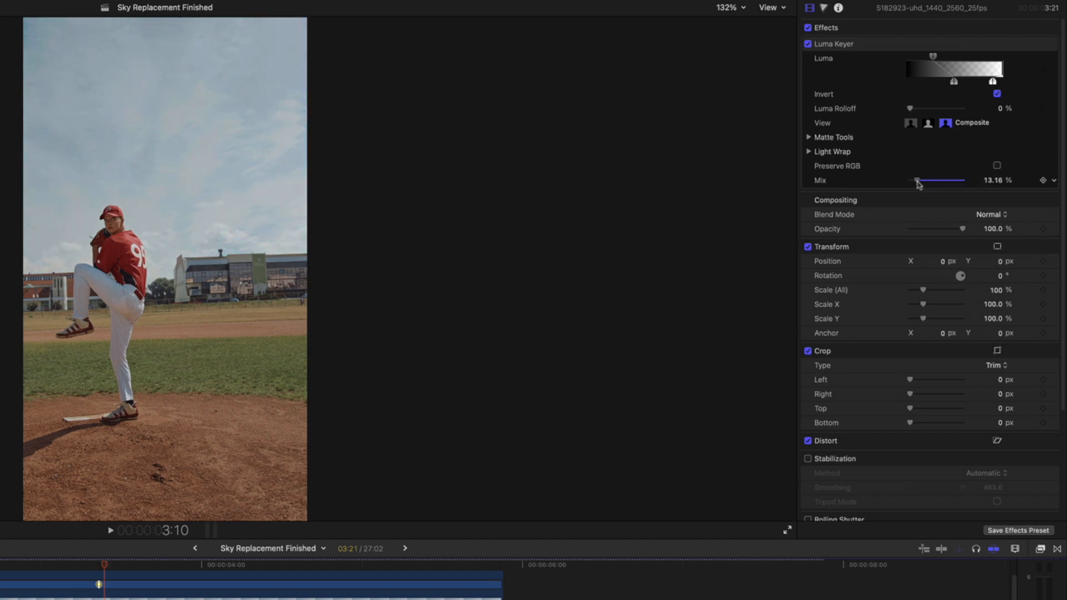
drag(909, 180, 940, 180)
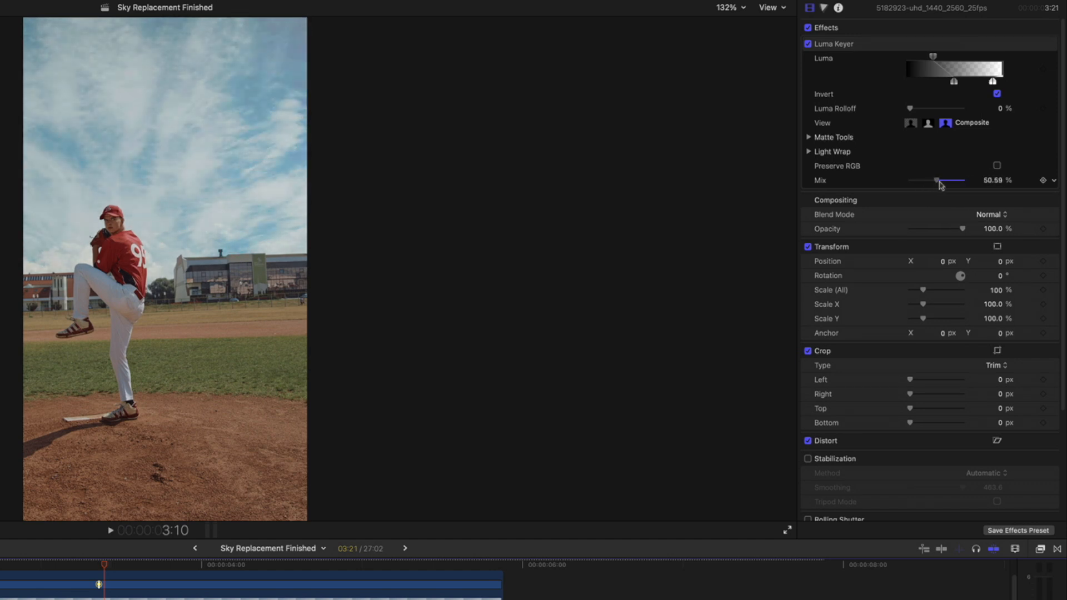
drag(945, 180, 960, 180)
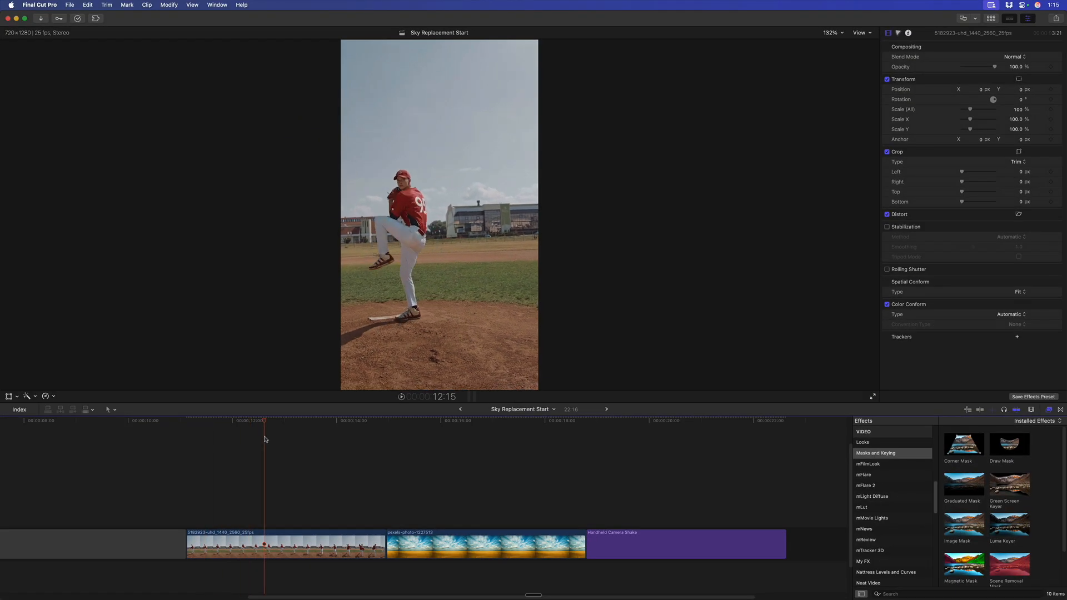
Scrub through later and earlier frames of the stabilized pitcher shot.
click(278, 434)
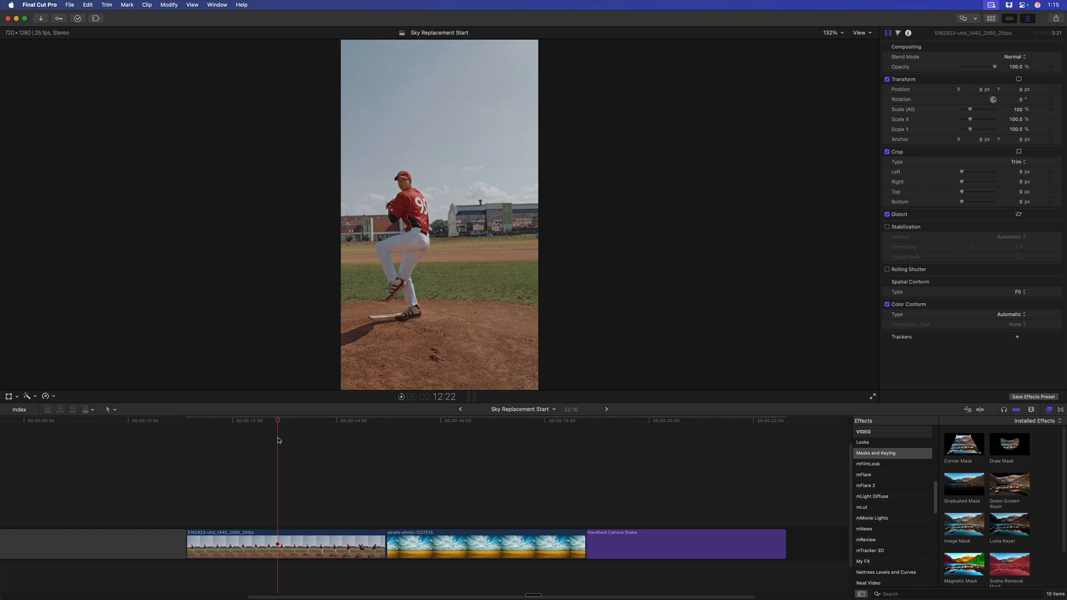
mouse_move(266, 456)
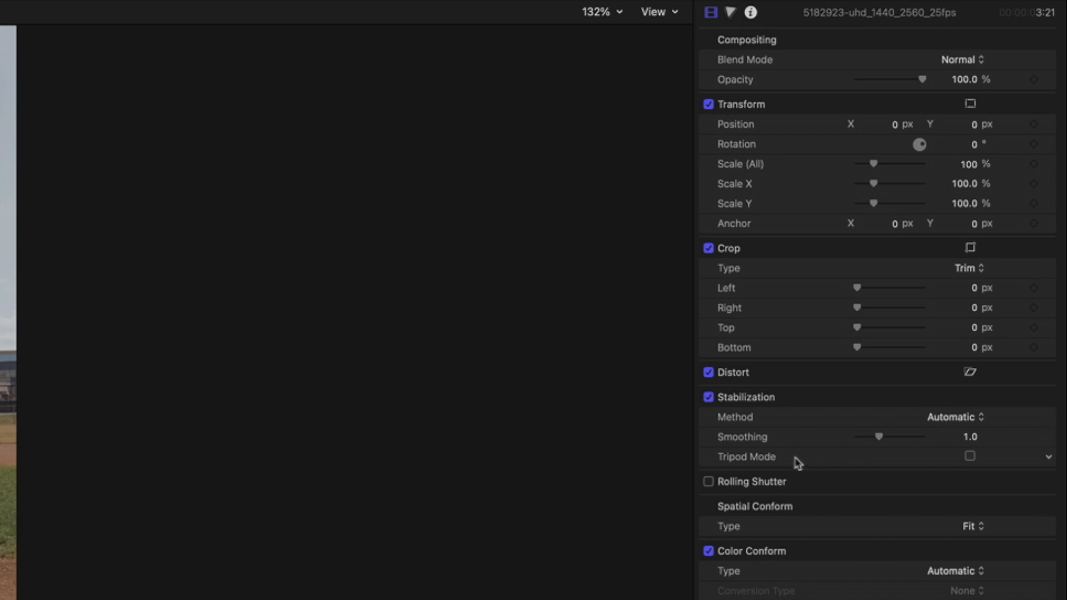
mouse_move(889, 478)
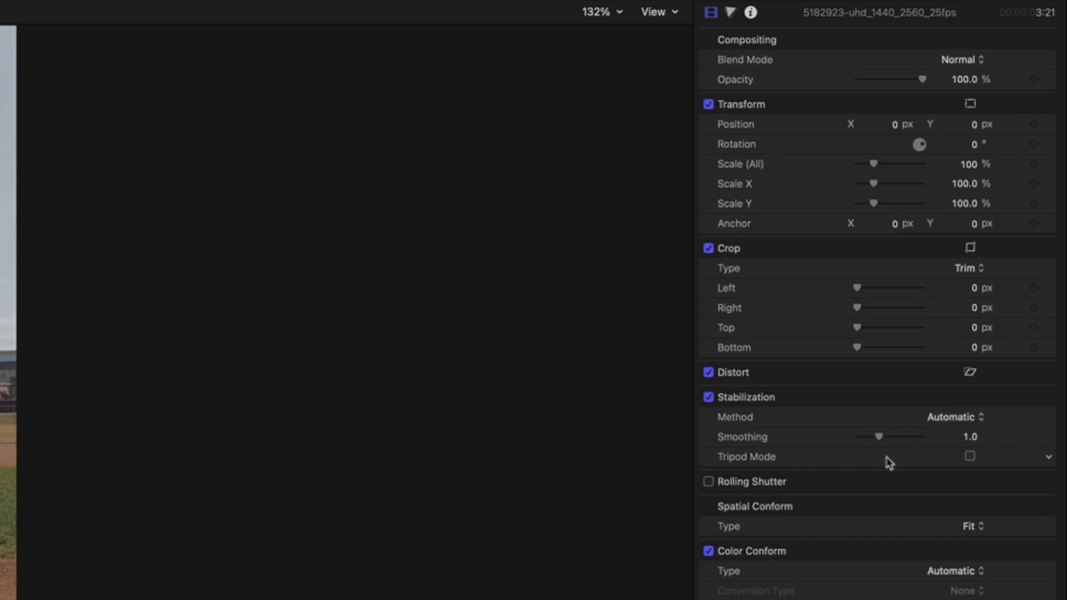
mouse_move(989, 476)
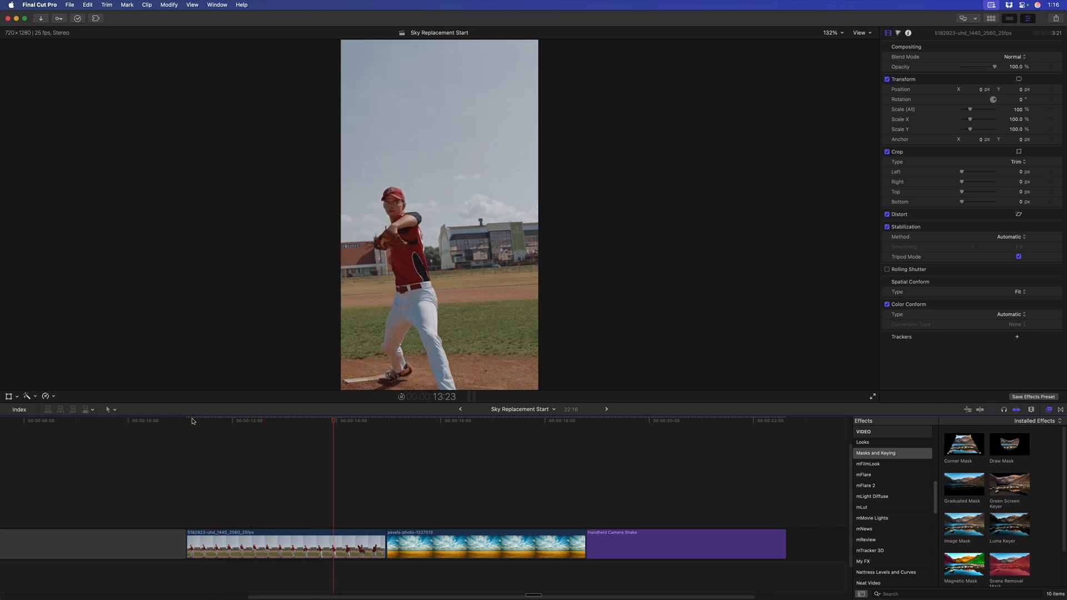
click(235, 429)
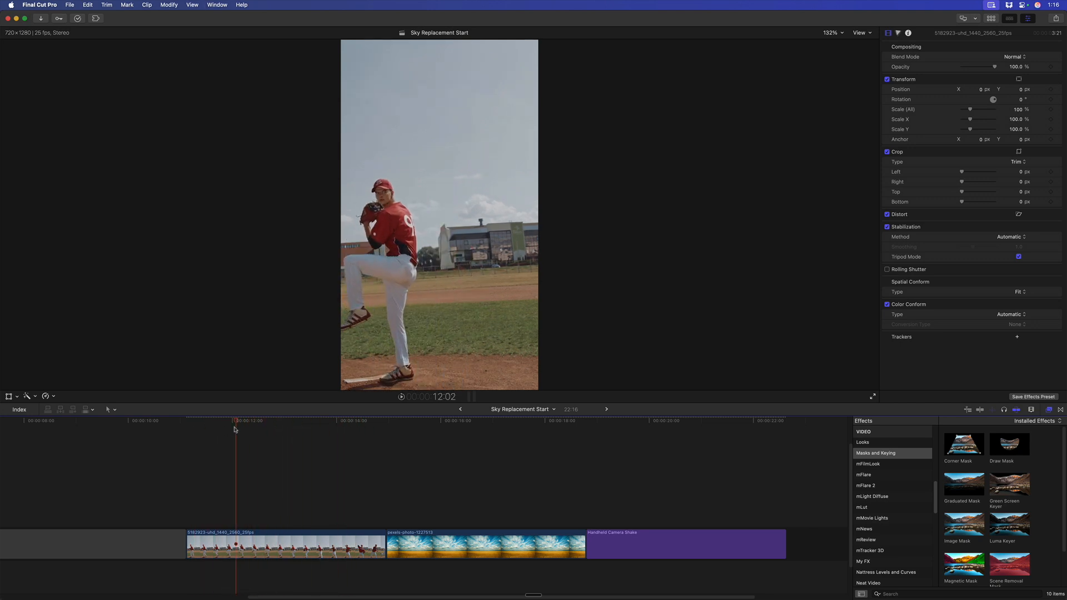
click(295, 438)
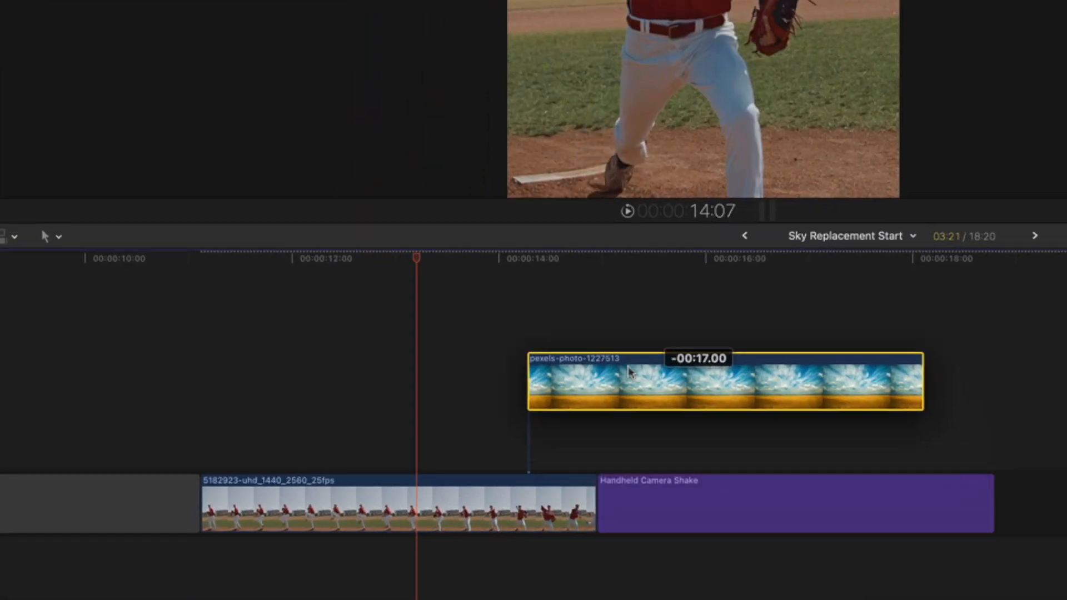
Align the sky photo with the pitcher clip's start and set its Blend Mode to Darken.
drag(724, 382, 398, 436)
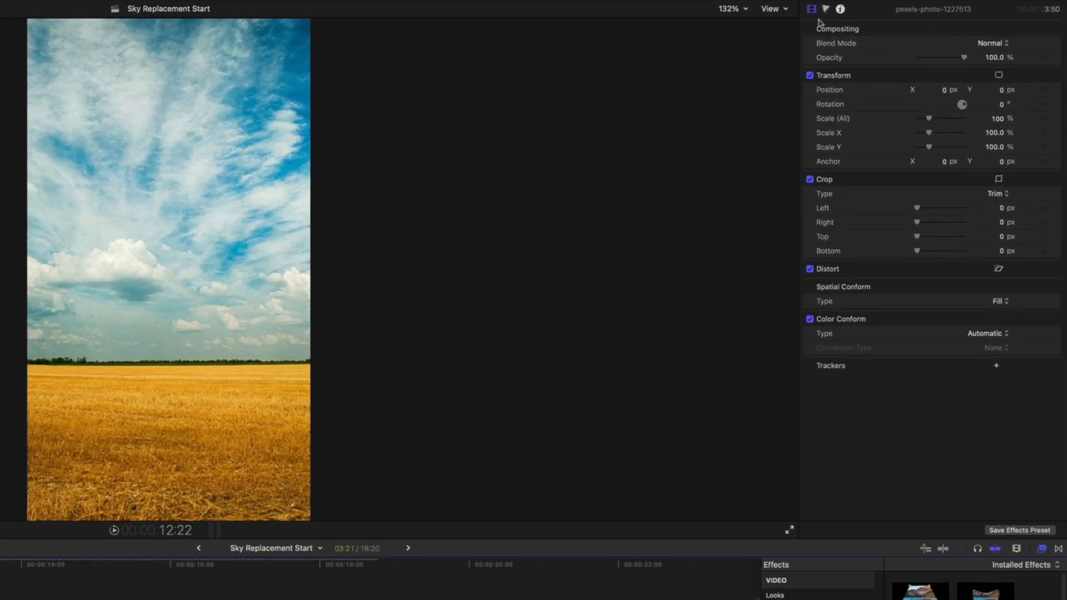
click(995, 44)
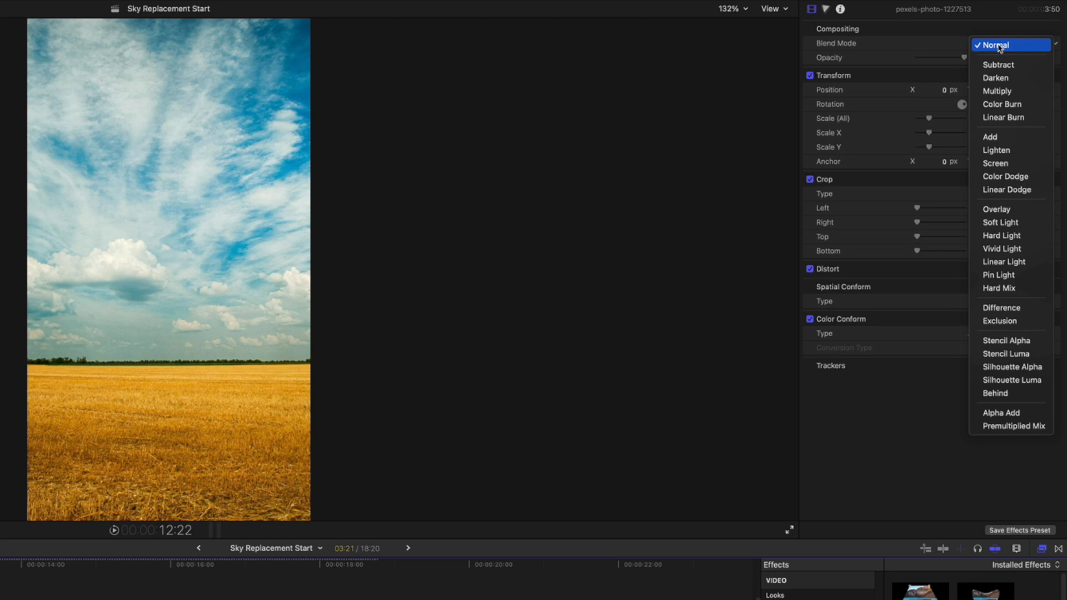
mouse_move(1008, 80)
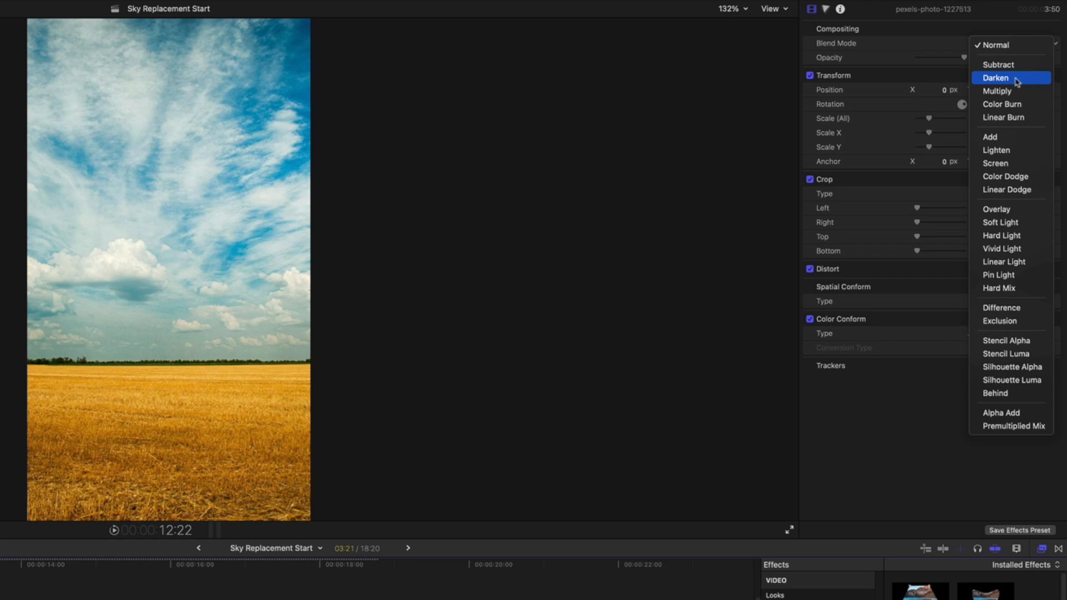
click(999, 77)
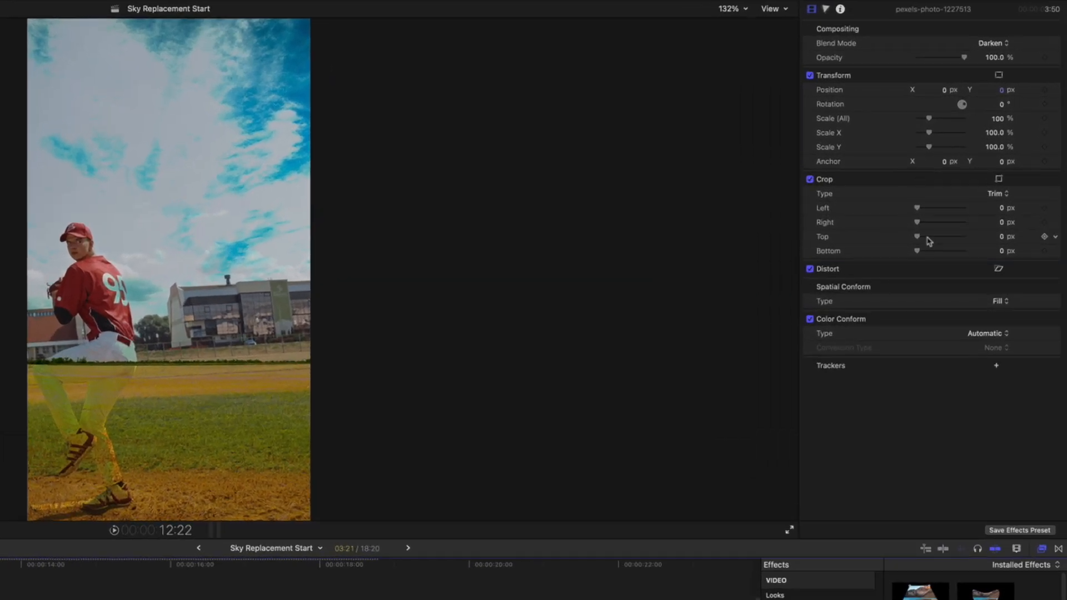
Test small Crop Bottom adjustments on the sky photo.
drag(916, 251, 922, 250)
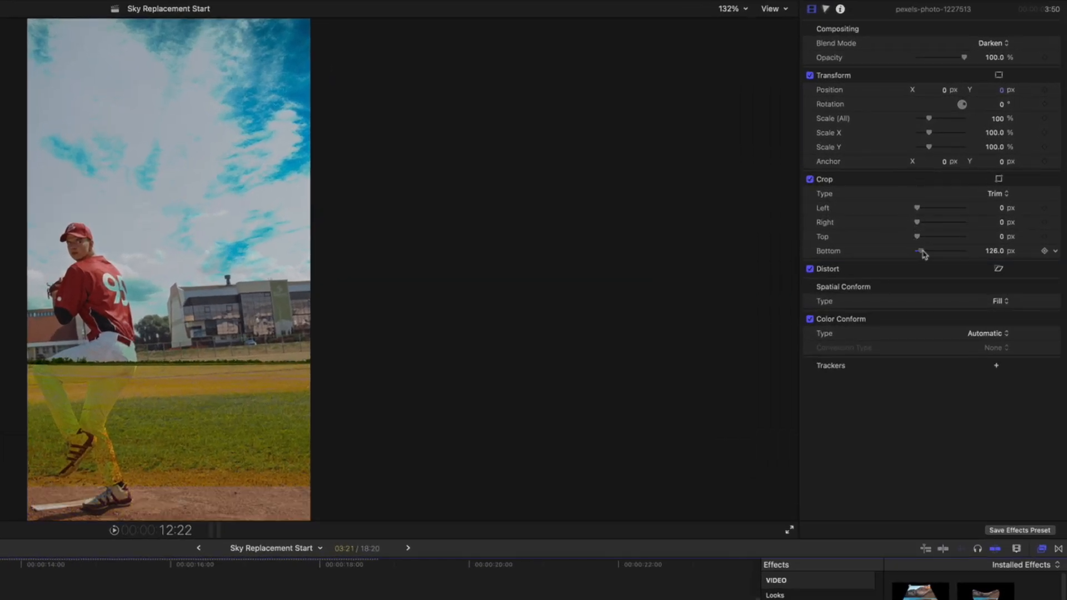
drag(922, 250, 917, 251)
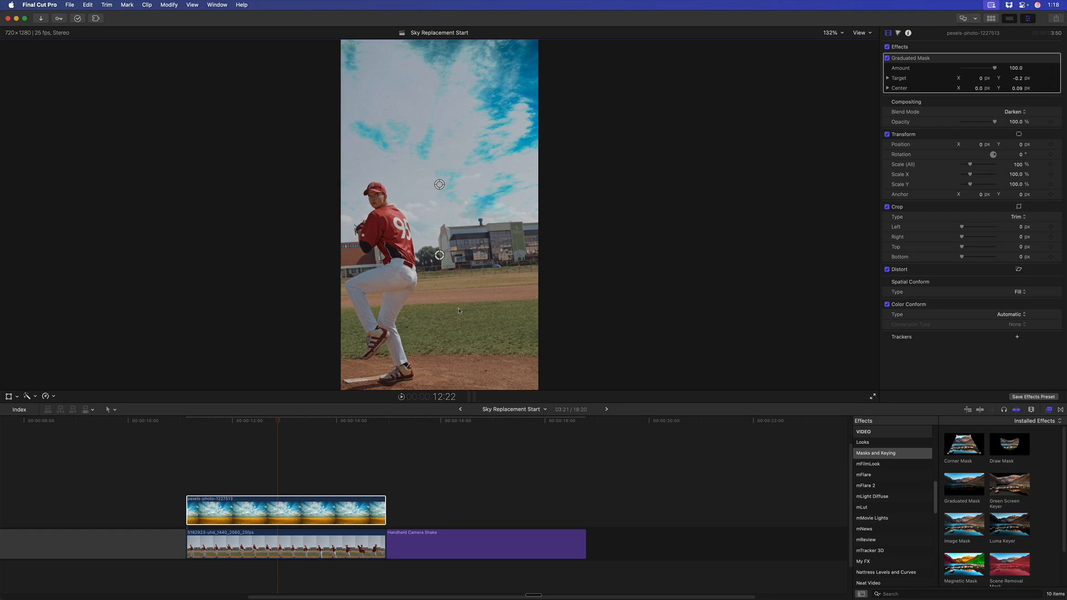
mouse_move(366, 466)
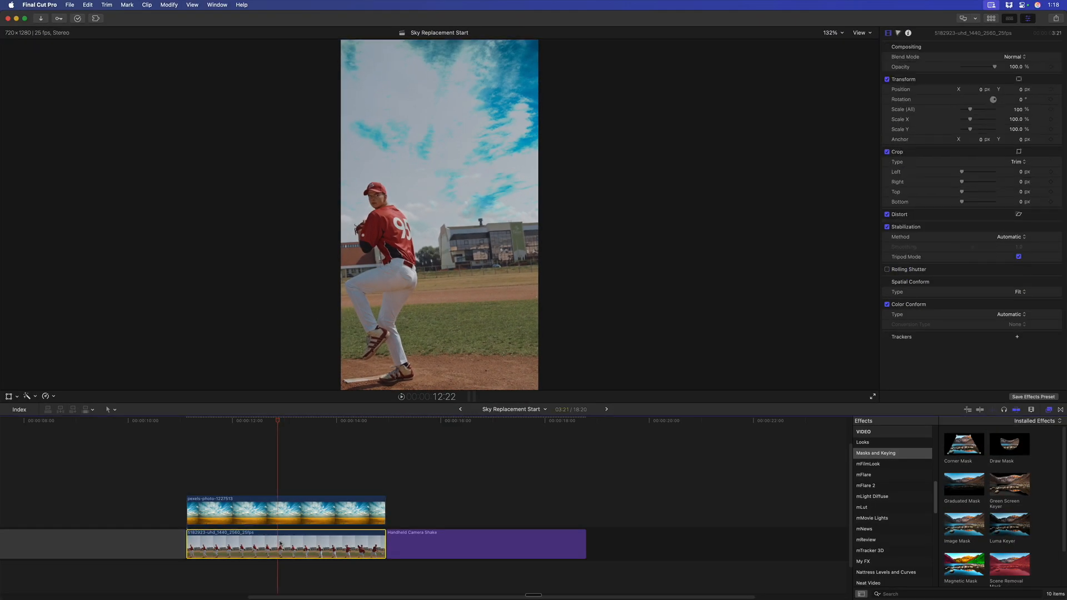
Disable the sky photo clip with V, then select the pitcher clip.
click(279, 519)
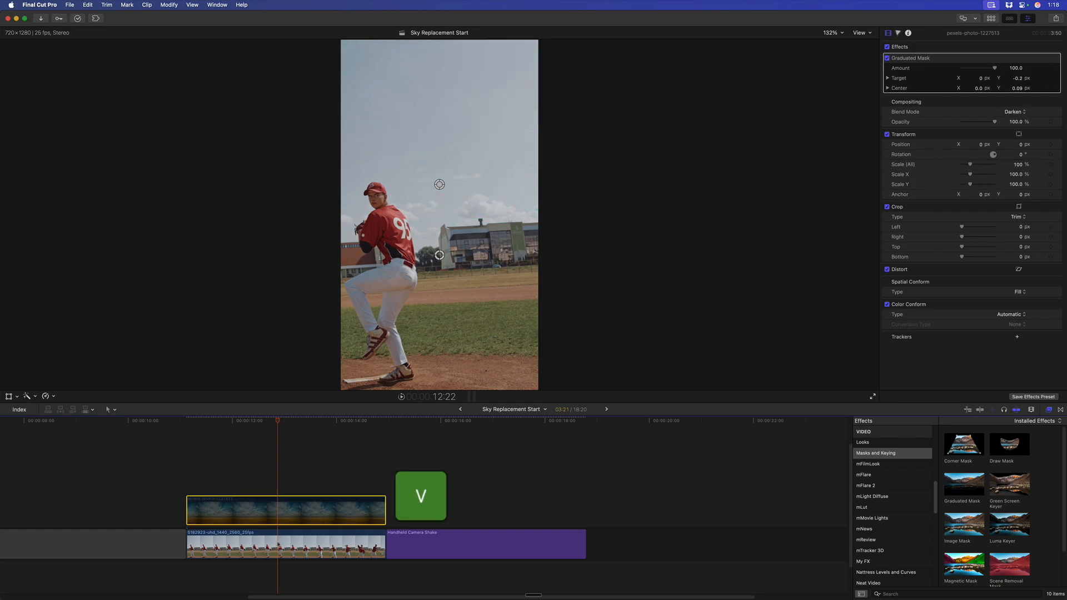
click(286, 555)
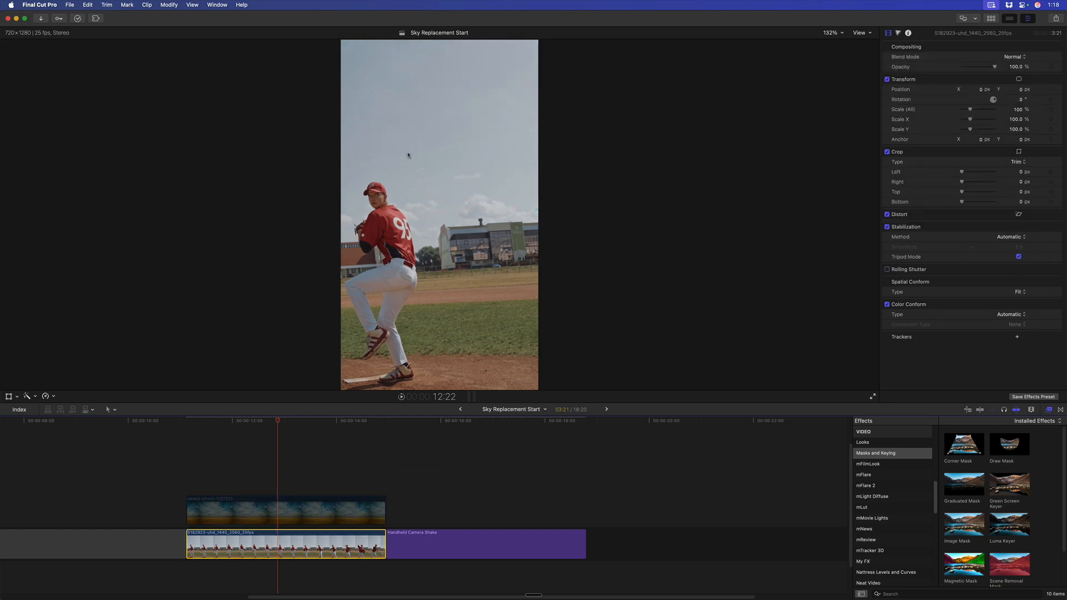
mouse_move(439, 150)
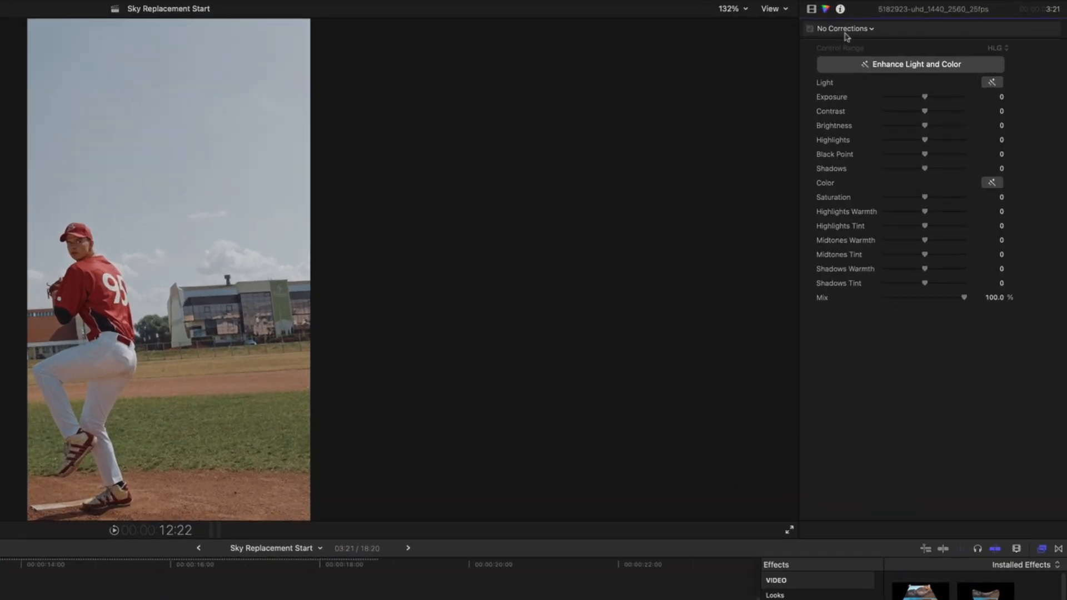
Add a Color Wheels correction with a Color Mask to the pitcher footage.
click(845, 29)
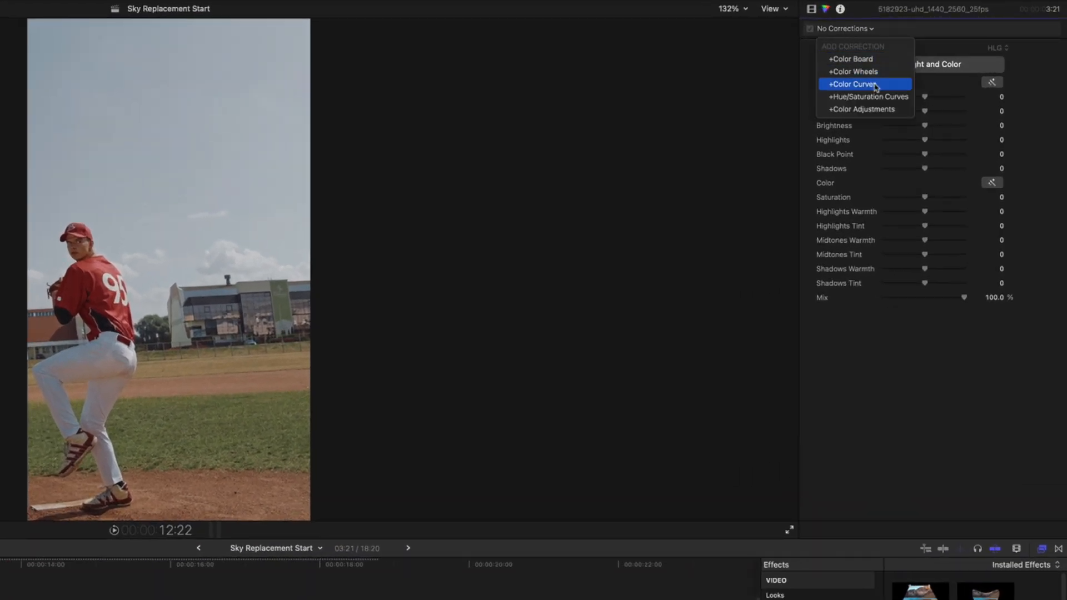
click(853, 71)
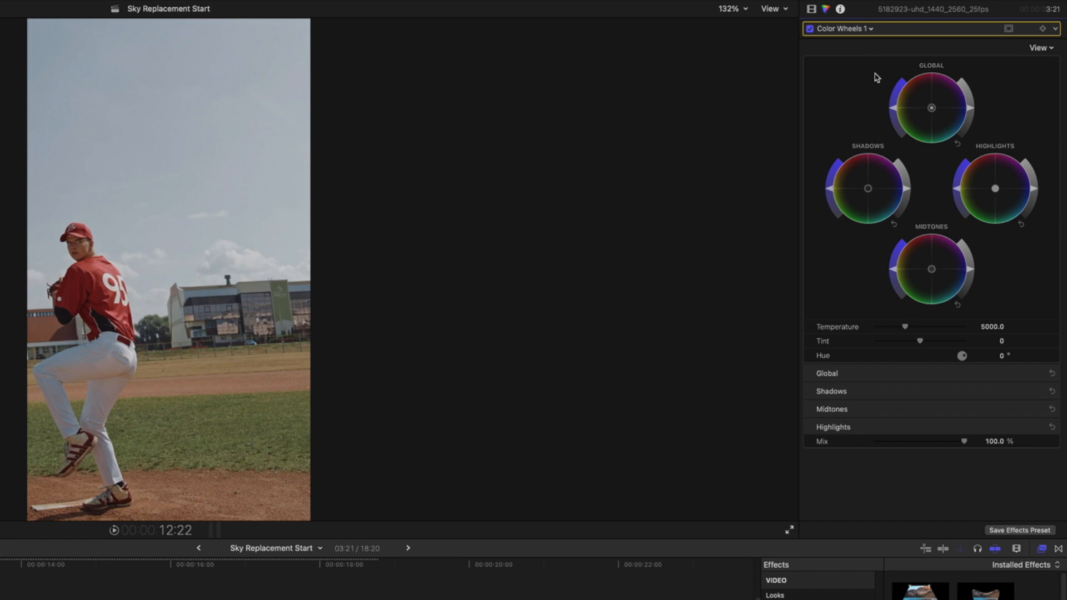
click(1047, 26)
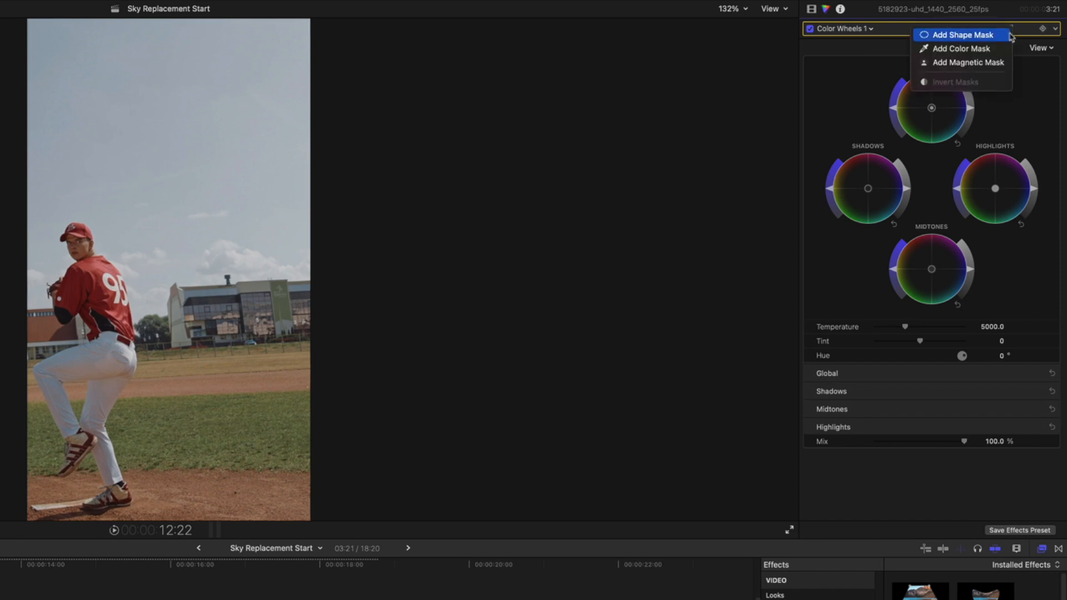
mouse_move(982, 49)
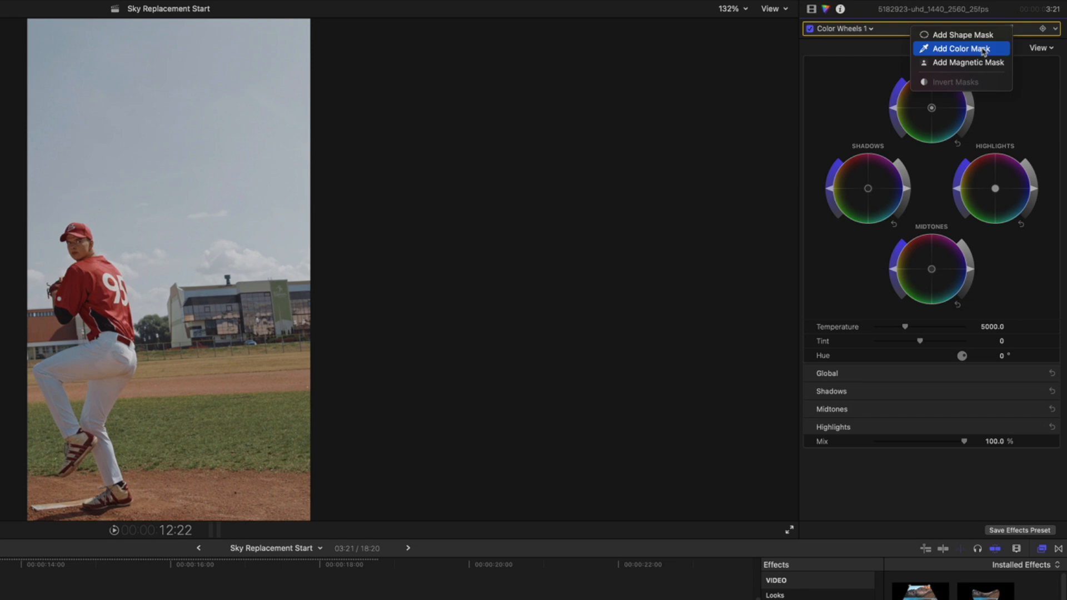
click(959, 48)
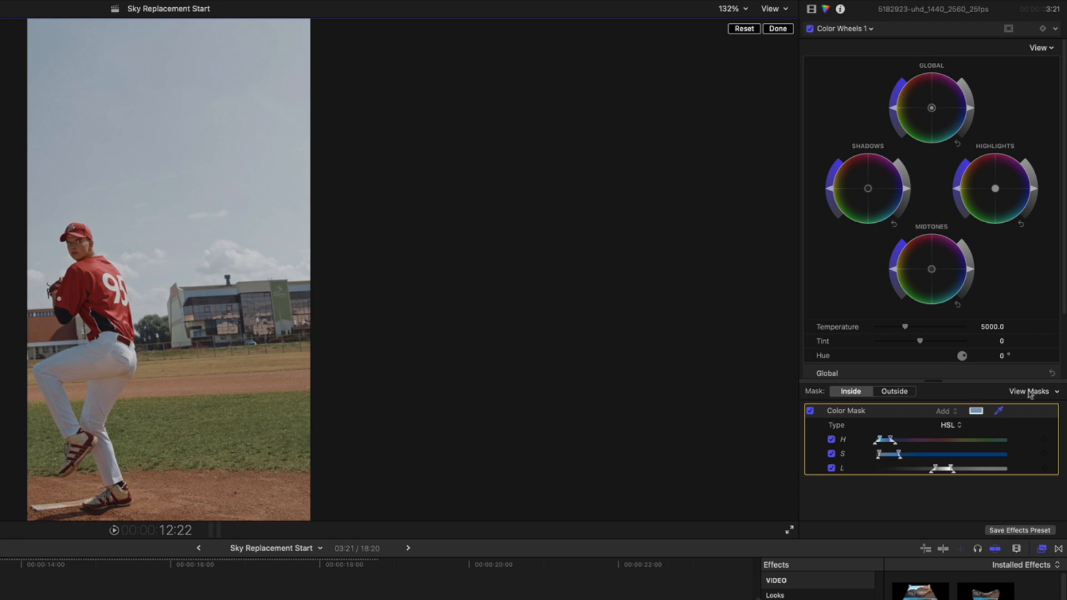
Show the mask matte, uncheck H and S, and widen the L range until the sky is white.
click(1027, 392)
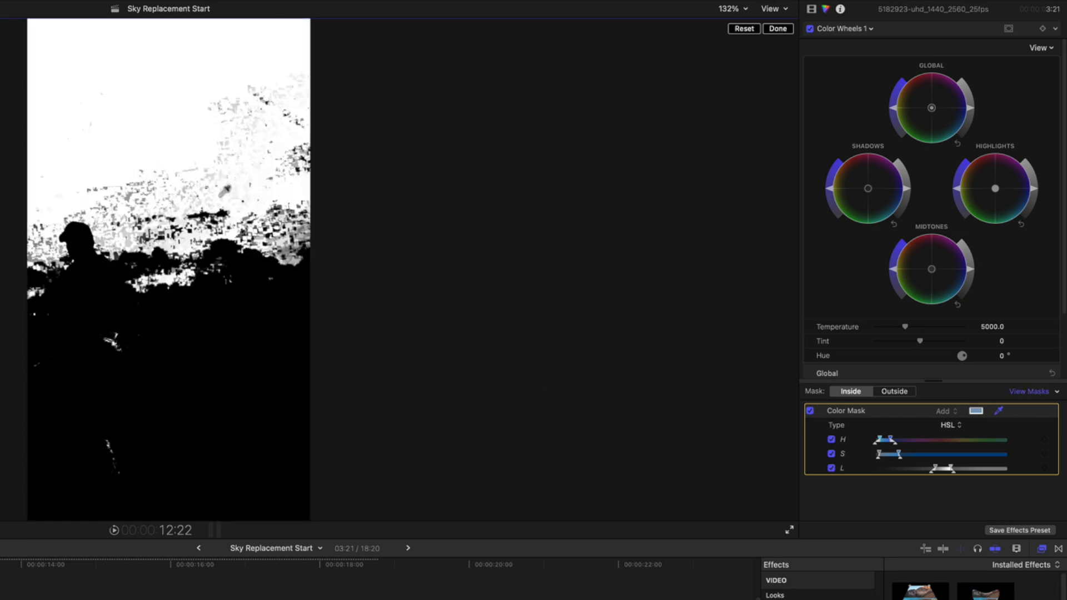
mouse_move(785, 459)
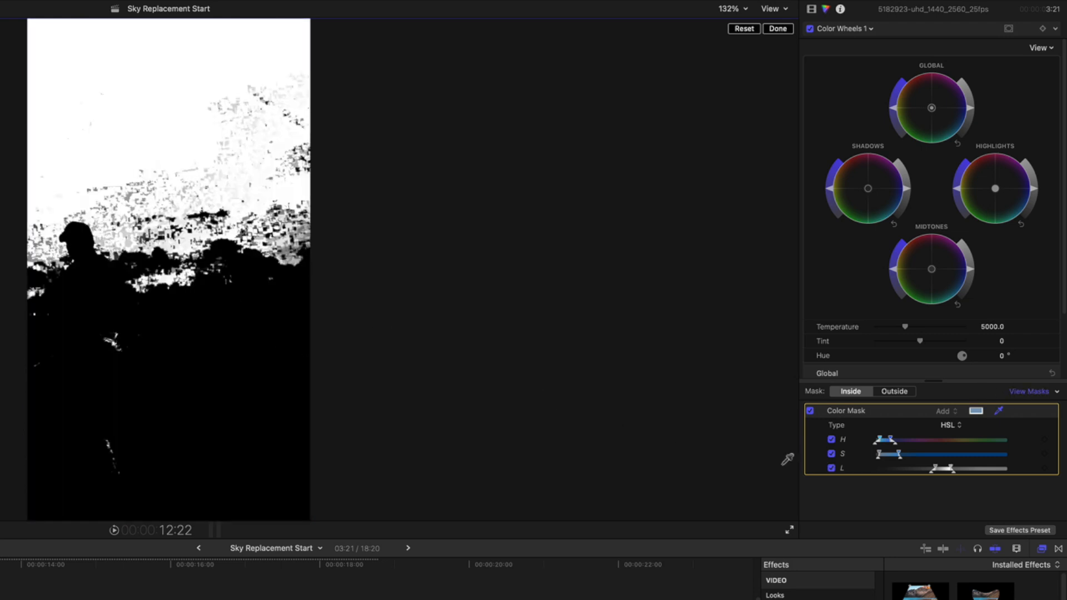
click(831, 453)
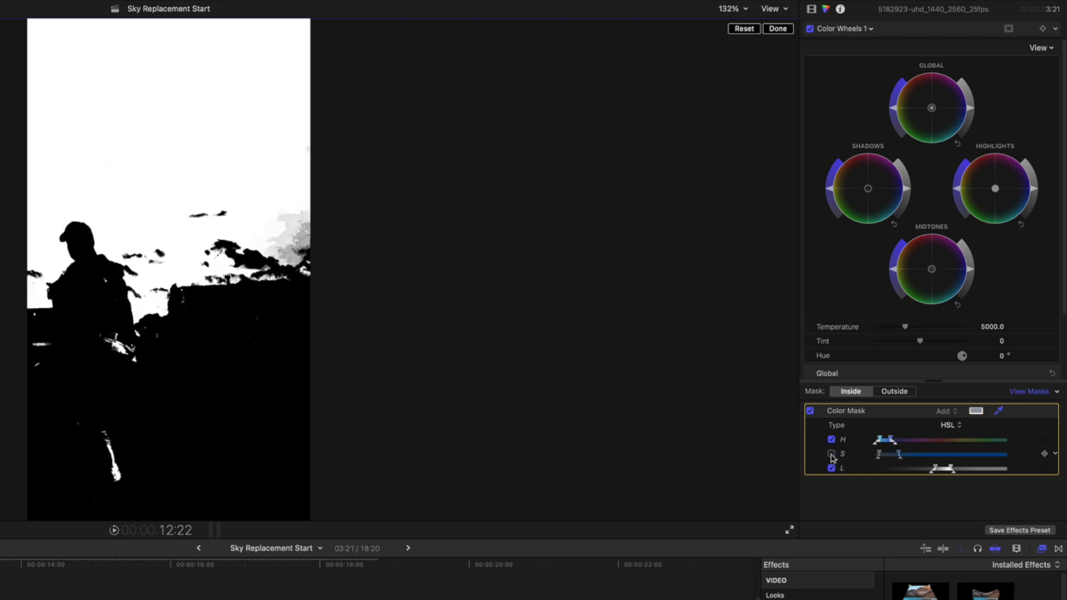
click(831, 455)
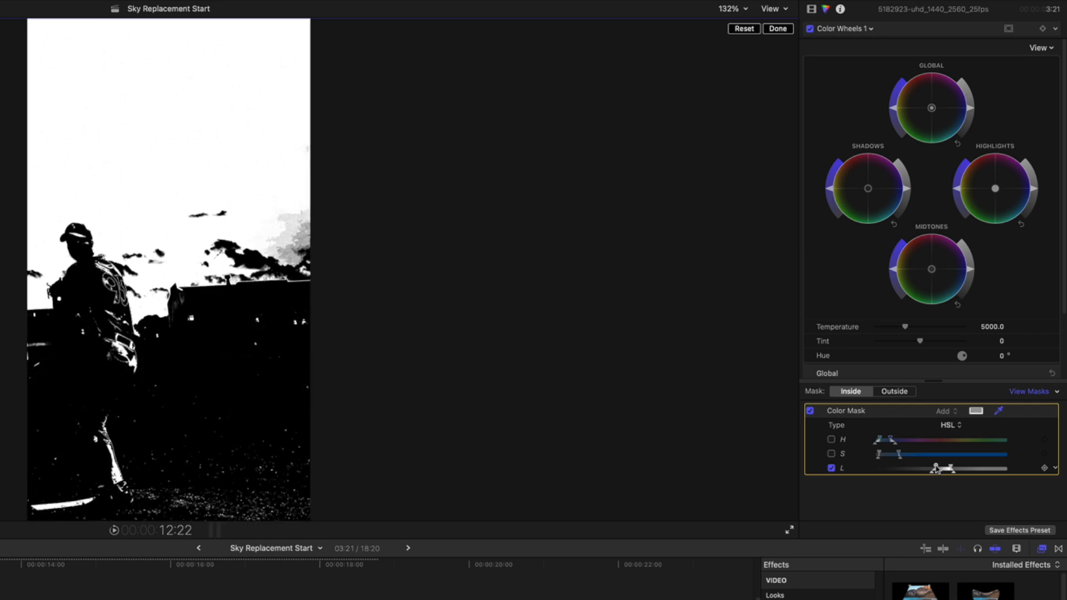
drag(938, 468, 951, 468)
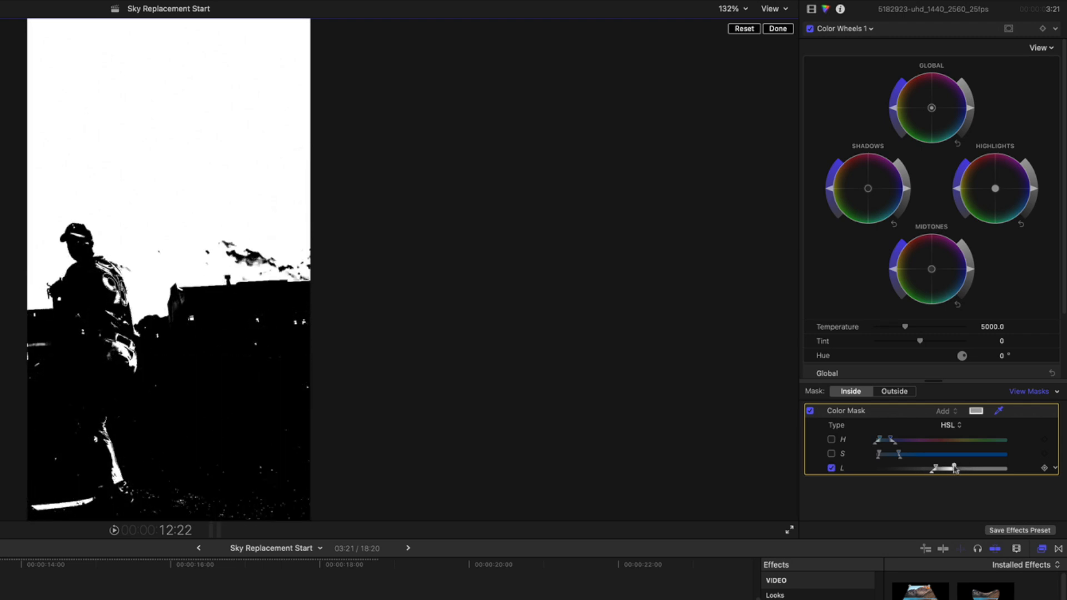
drag(955, 468, 961, 468)
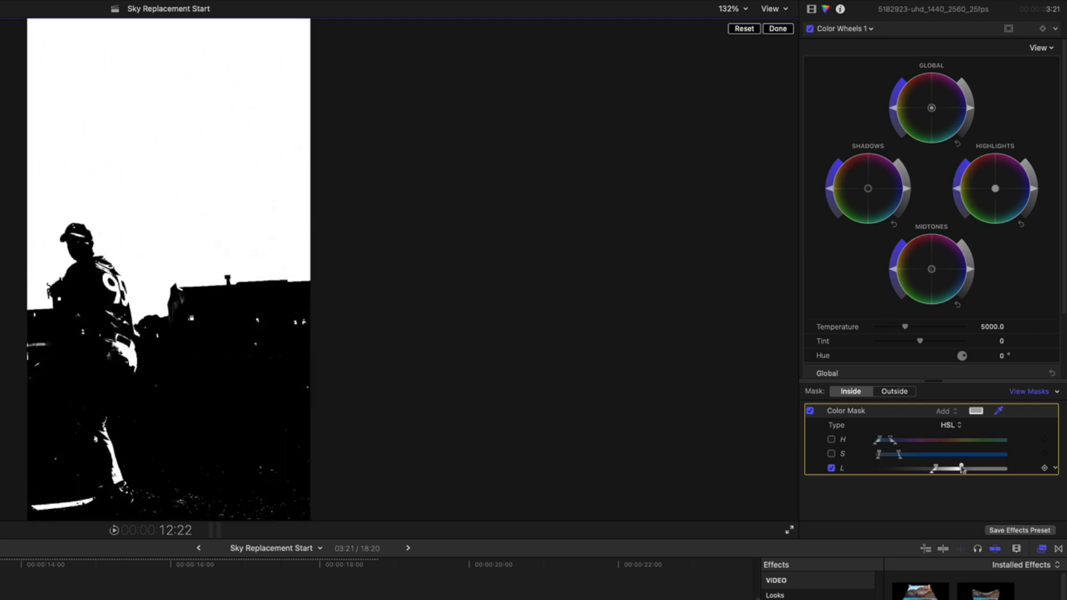
drag(961, 468, 980, 468)
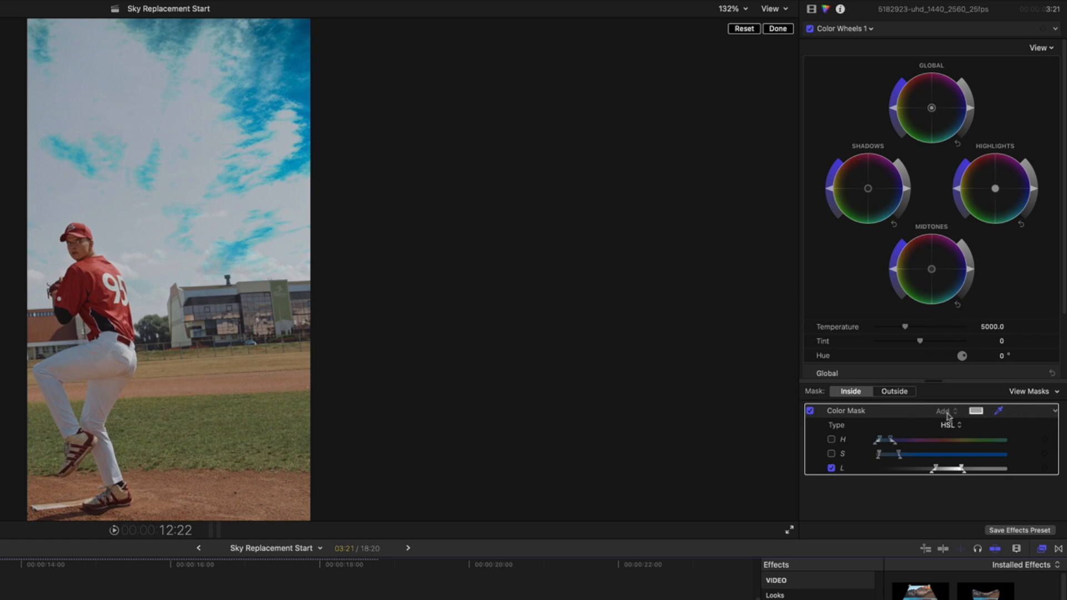
mouse_move(1035, 219)
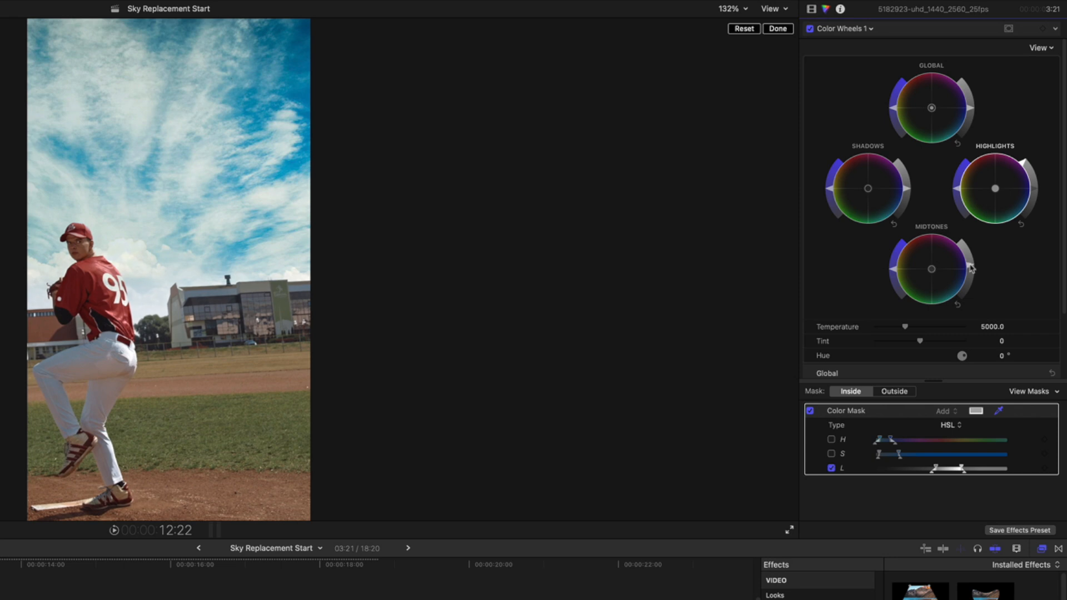
mouse_move(980, 260)
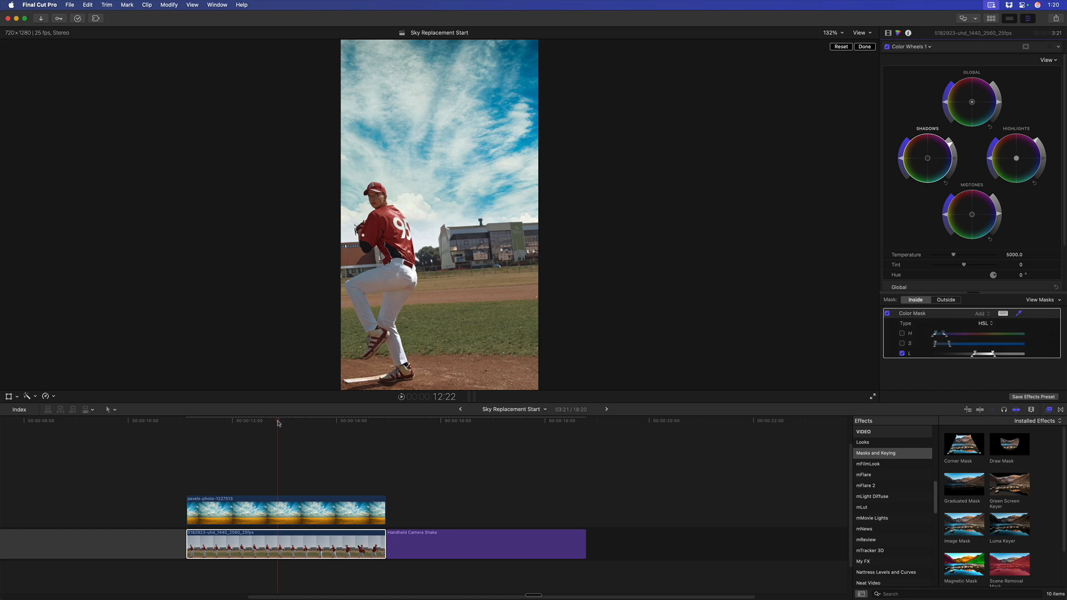
Magnify the viewer to inspect the sky edges, then select the pexels cloudy sky photo clip.
click(836, 32)
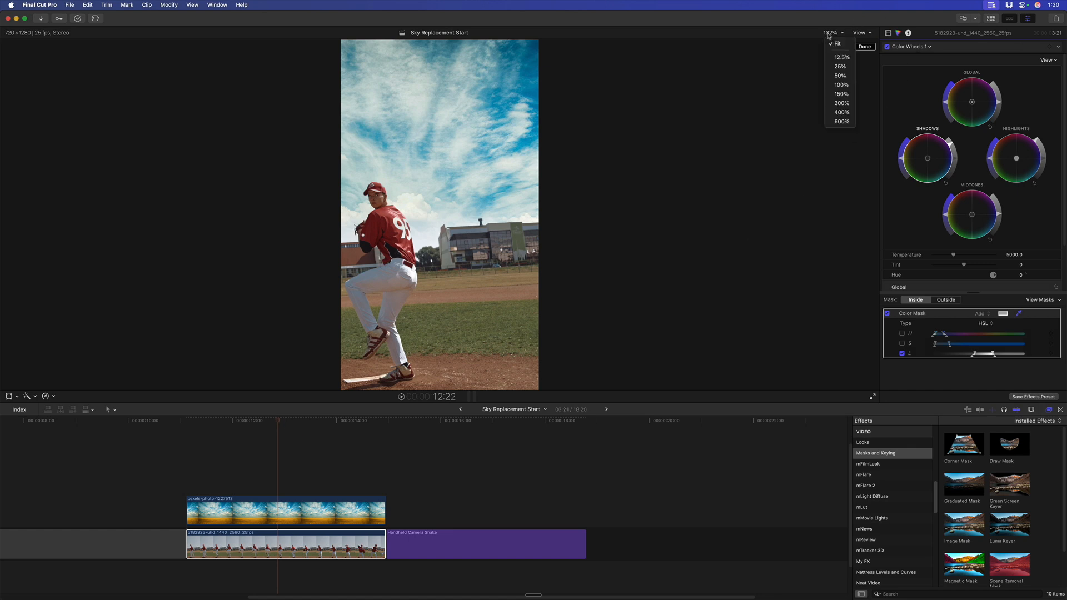
click(840, 121)
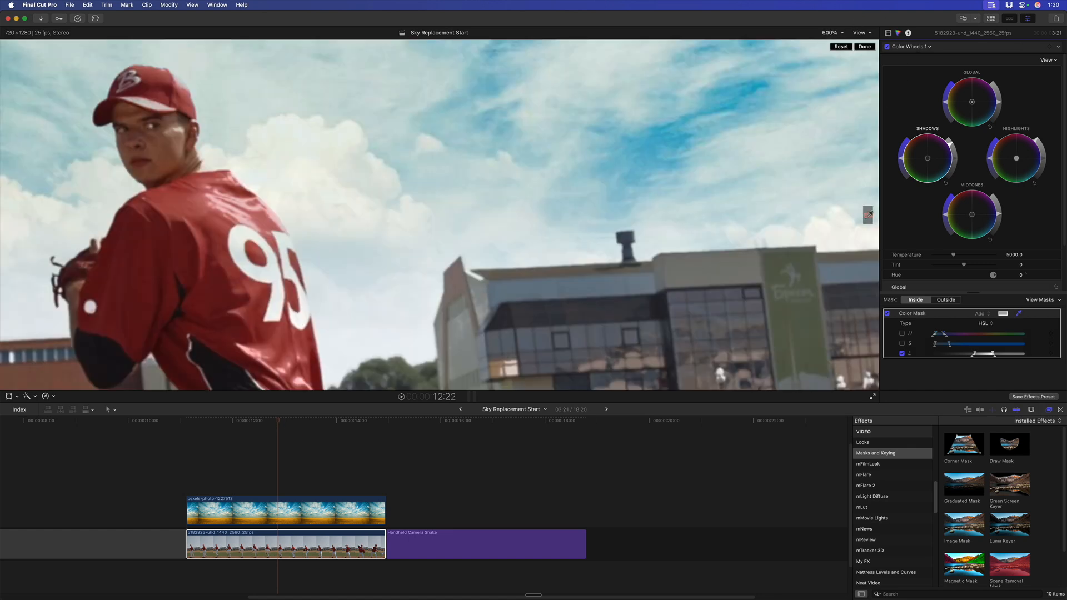
click(284, 515)
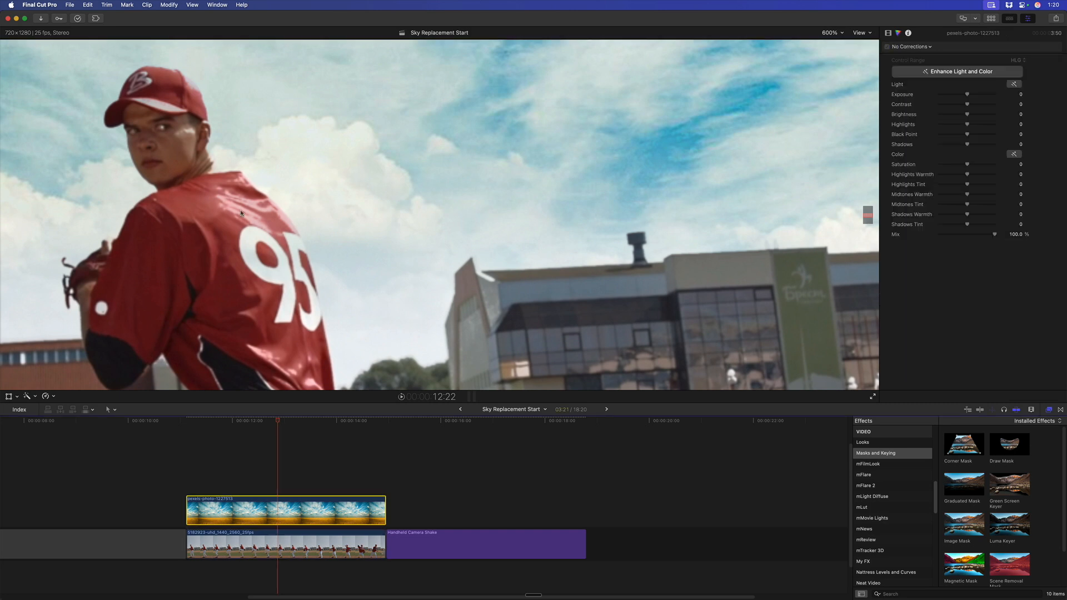
click(284, 553)
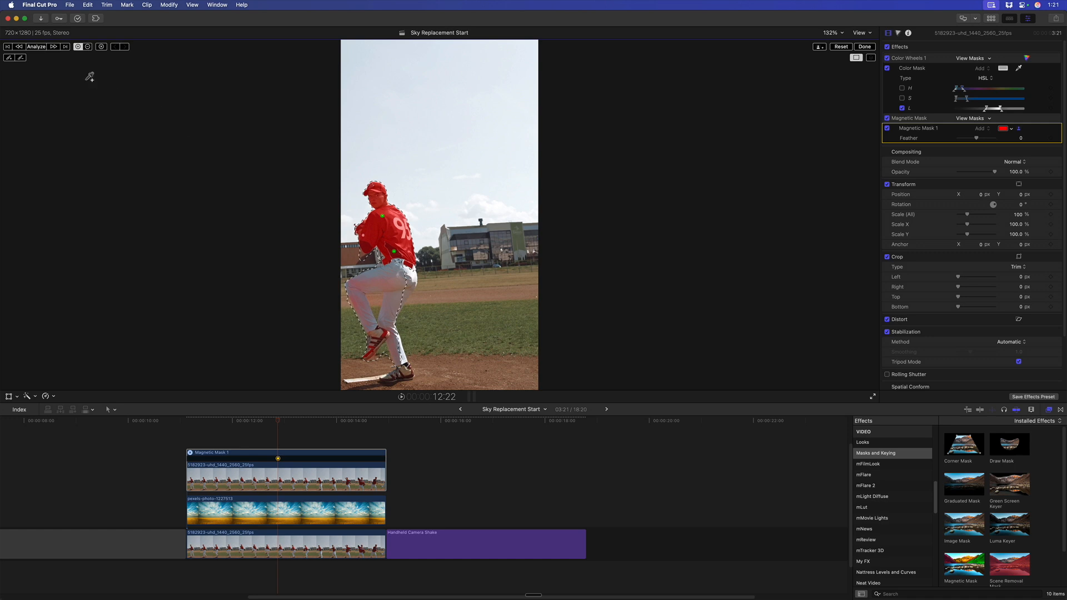
Refine and finish the pitcher's magnetic mask, zoom the viewer, and remove Color Wheels 1.
click(36, 46)
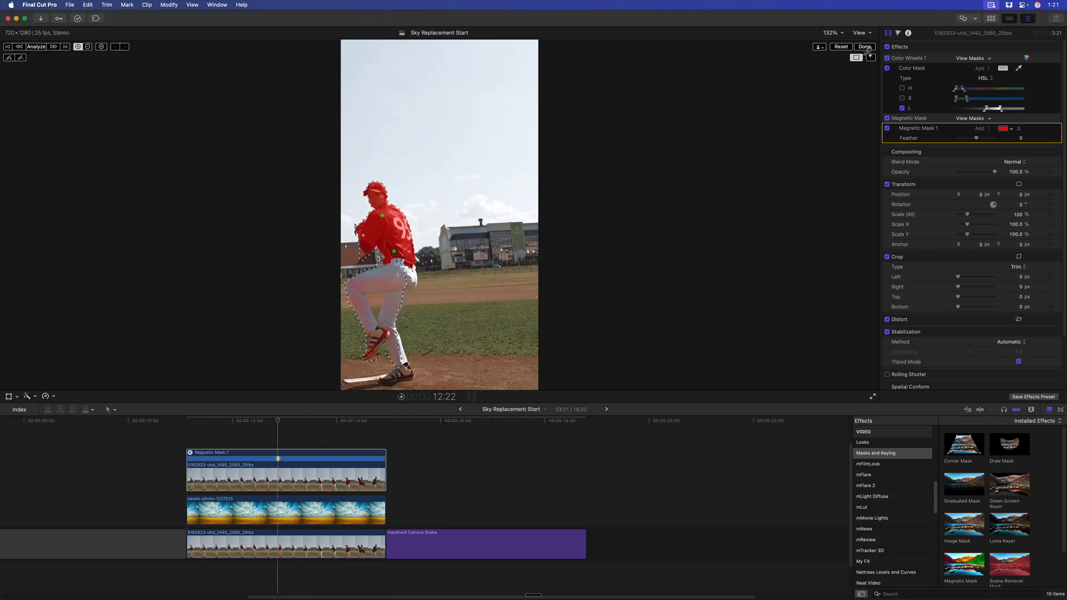
click(866, 47)
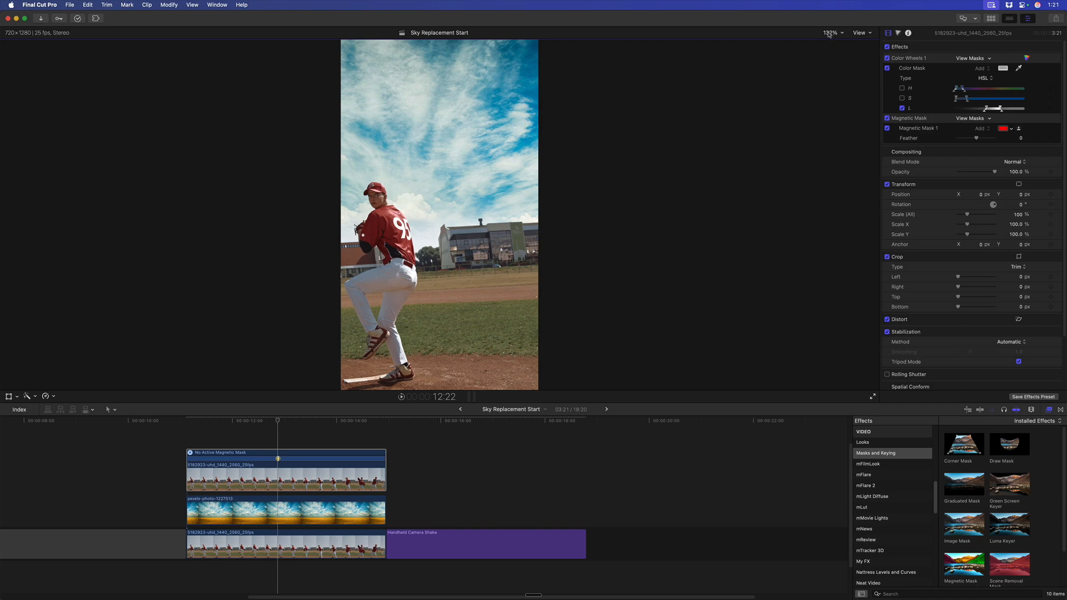
click(831, 32)
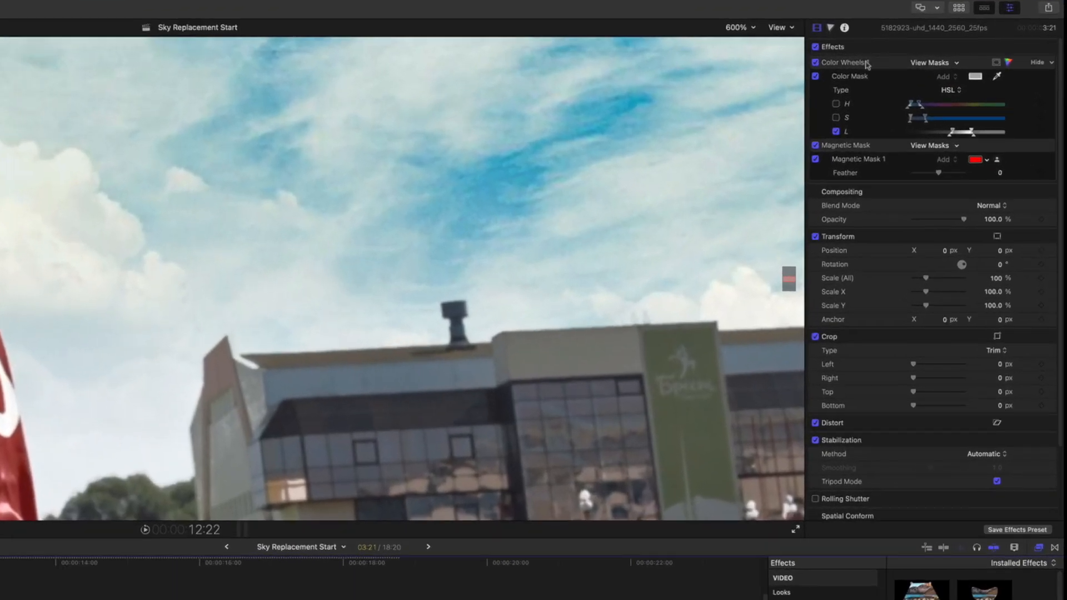
click(842, 61)
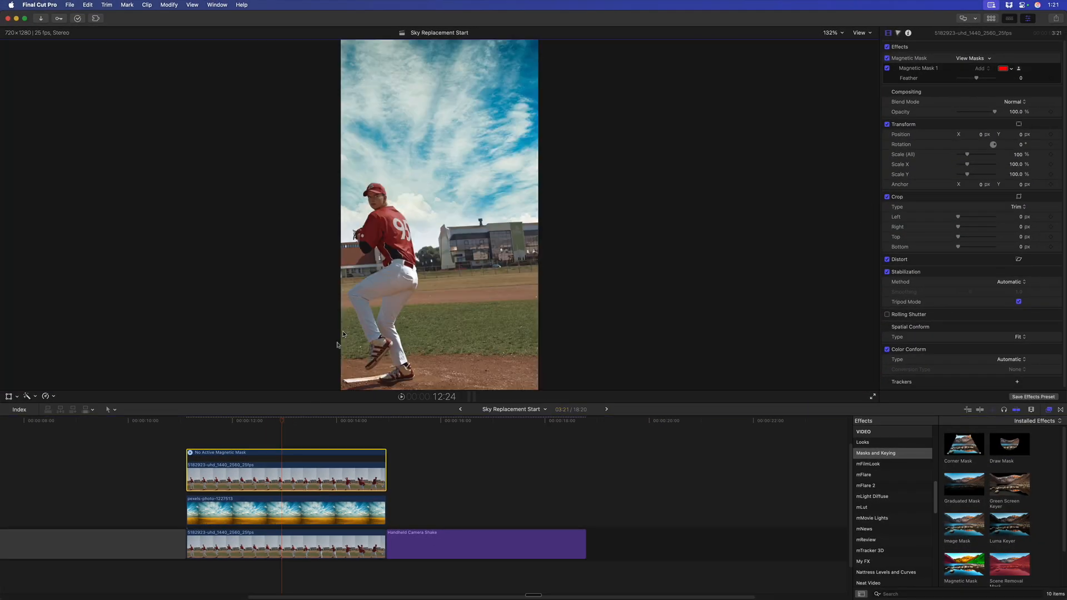
Option-drag the base pitcher clip upward to add a duplicate connected clip on top.
click(186, 420)
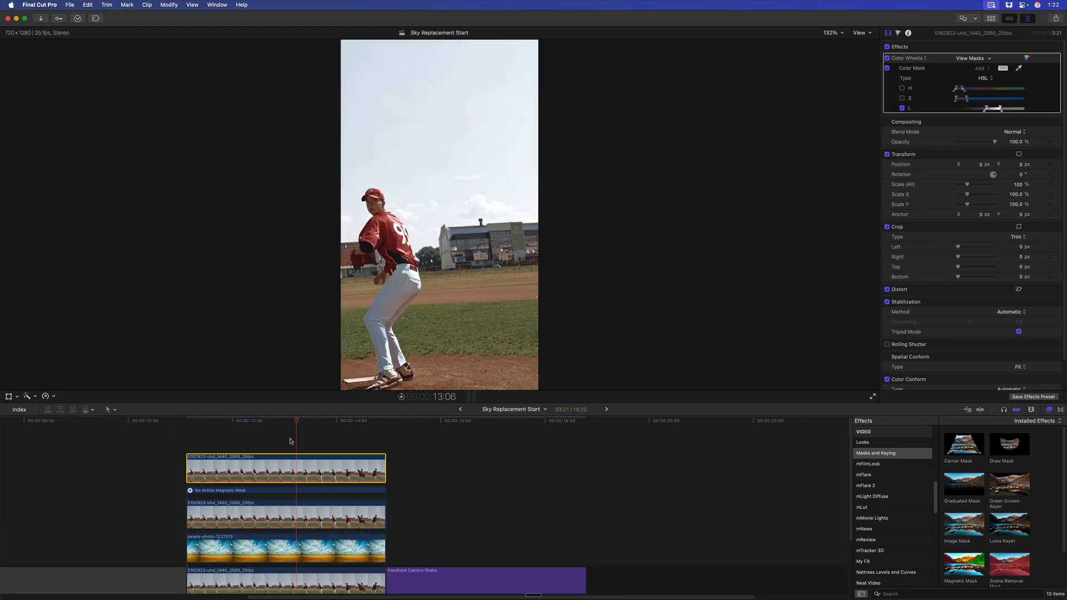
From the clip start, add a Magnetic Mask to the top copy and paint over the building.
click(254, 421)
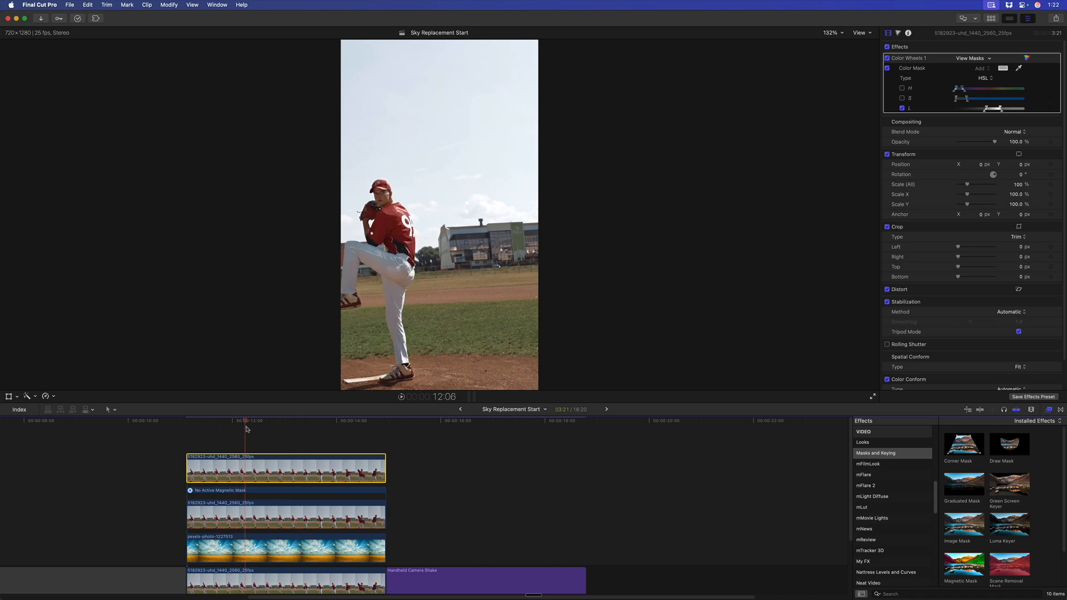
click(200, 437)
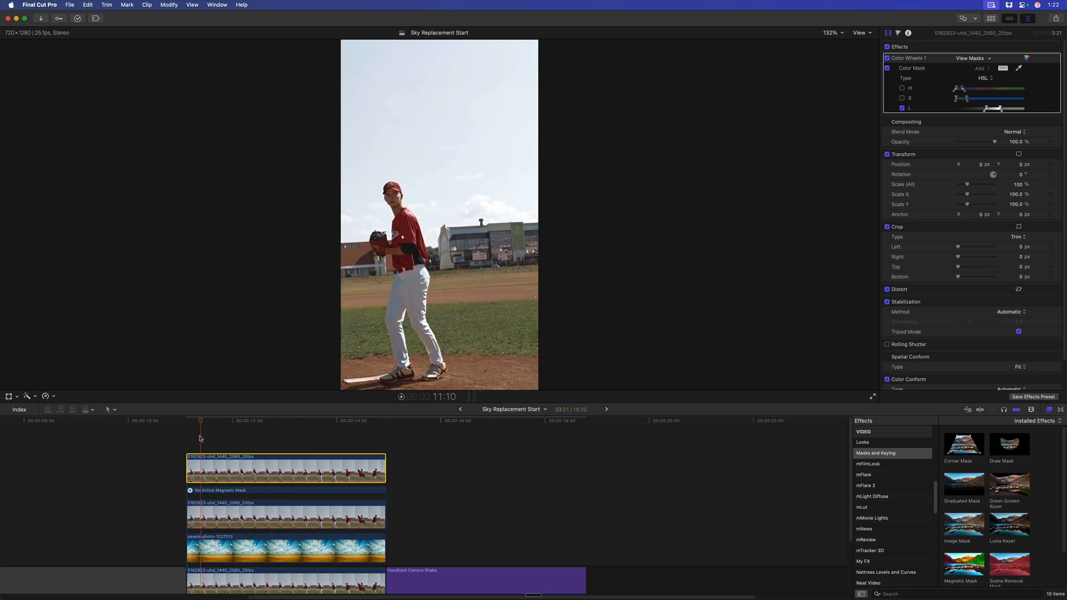
click(187, 435)
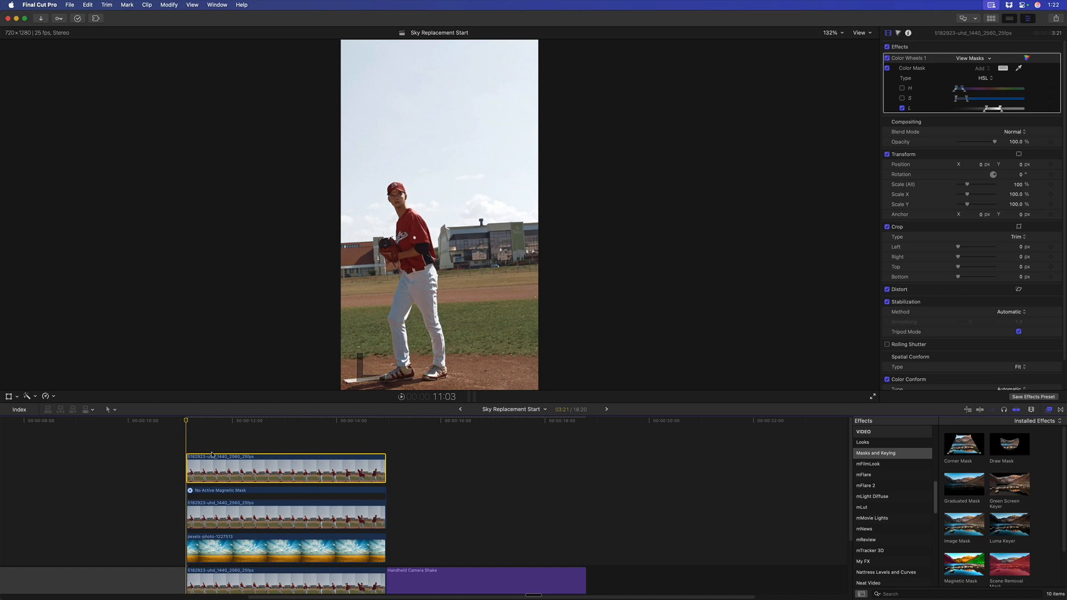
key(cmd+ctrl+m)
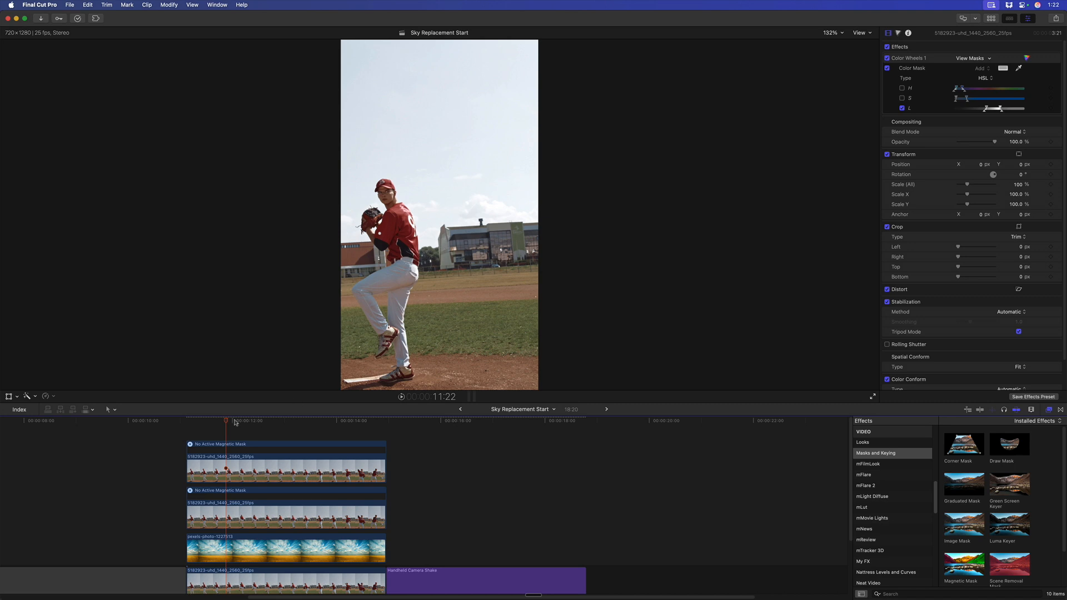
click(245, 421)
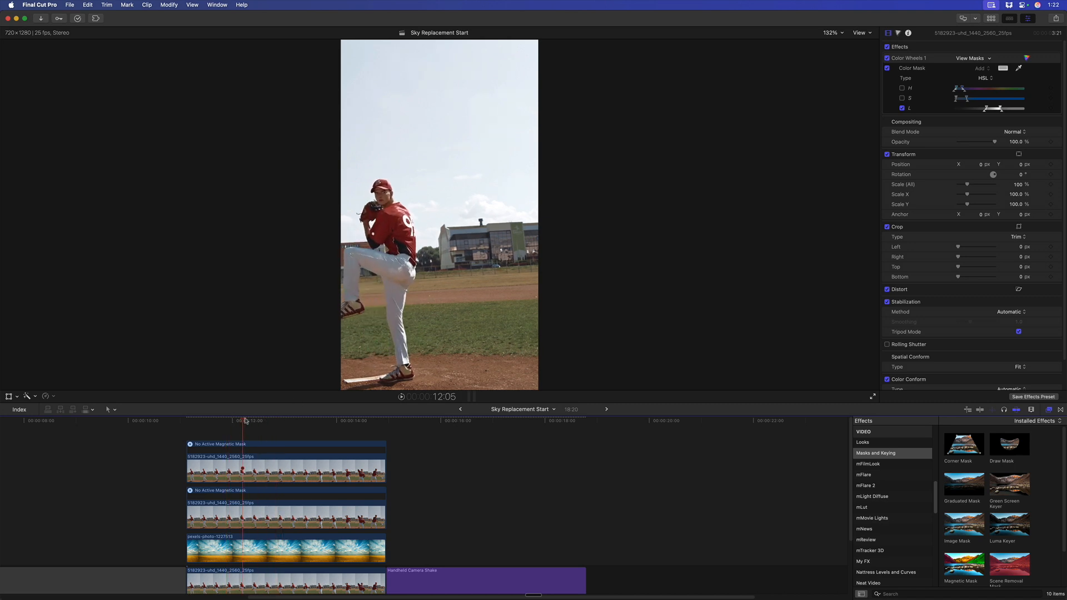
click(265, 421)
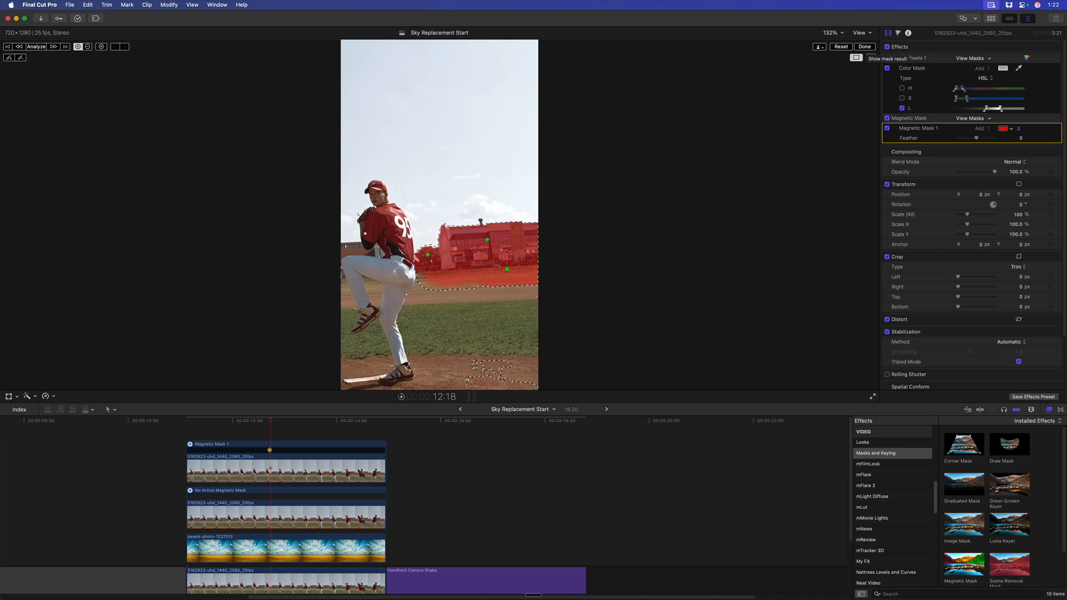
click(864, 47)
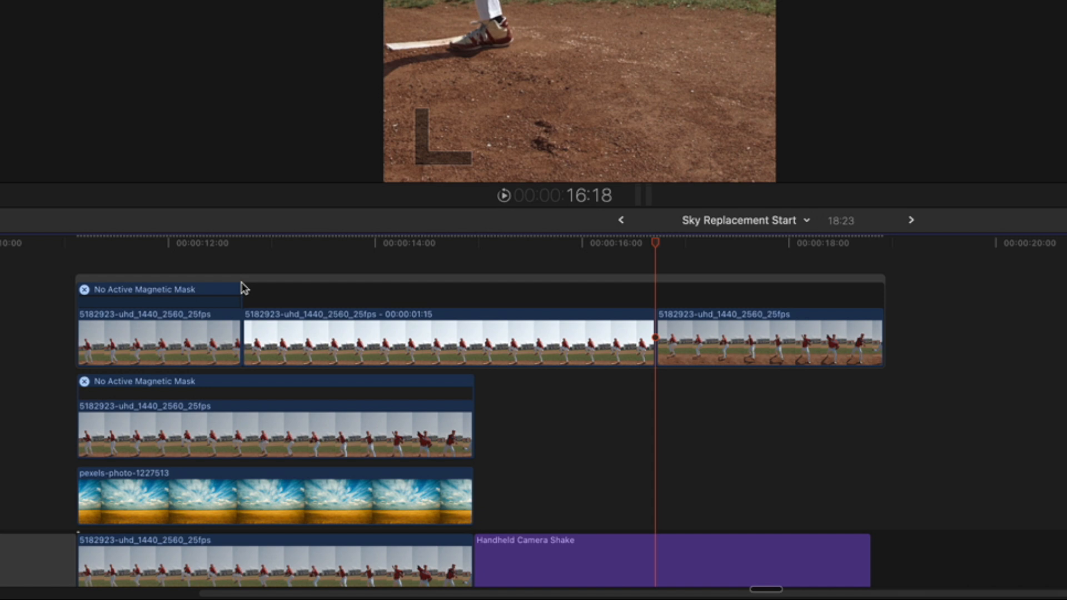
mouse_move(188, 339)
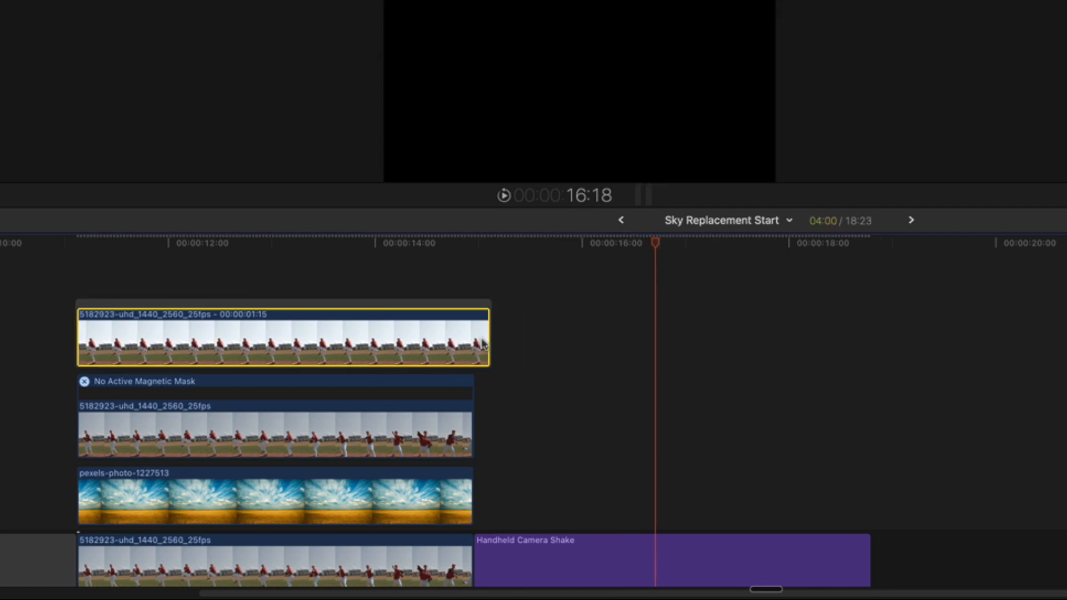
Replace the top building clip with an Option-F freeze frame extended to the full clip length.
click(304, 260)
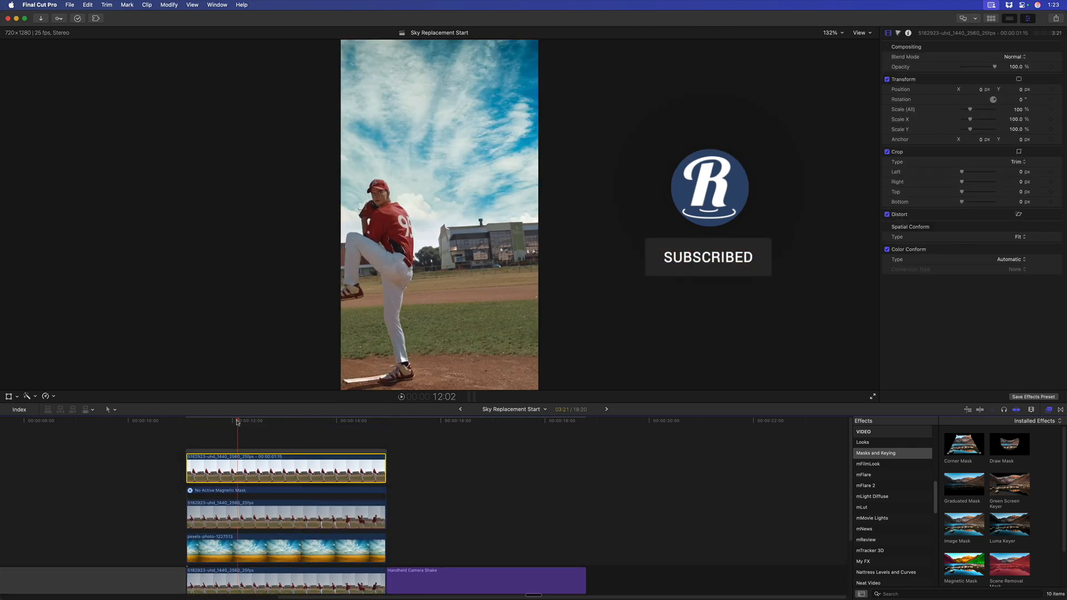
Move the frozen building clip below the magnetic-masked pitcher clip, then play back the composite.
click(197, 422)
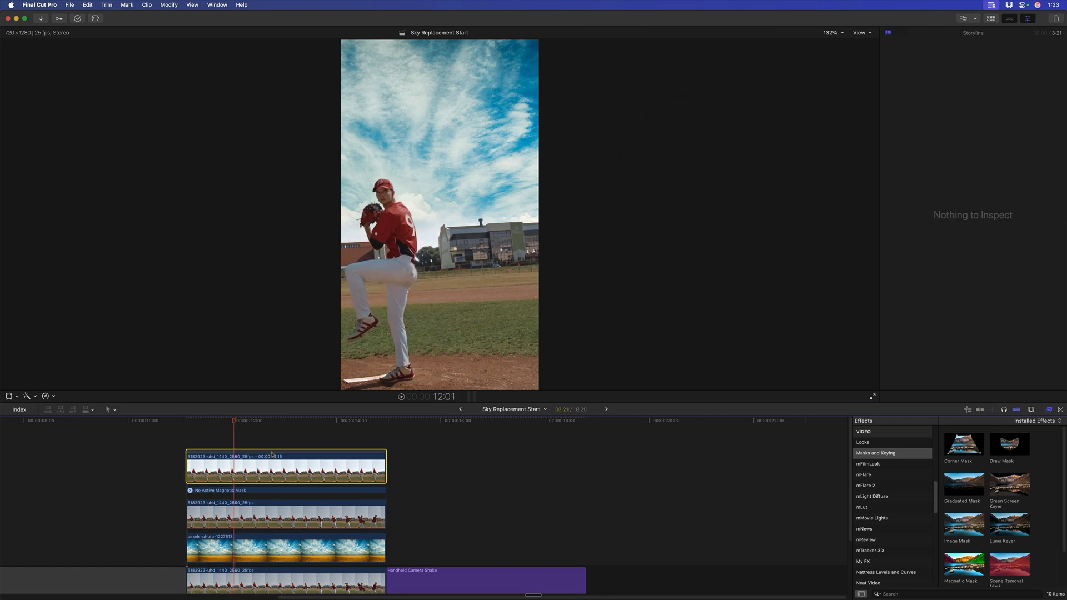
click(286, 522)
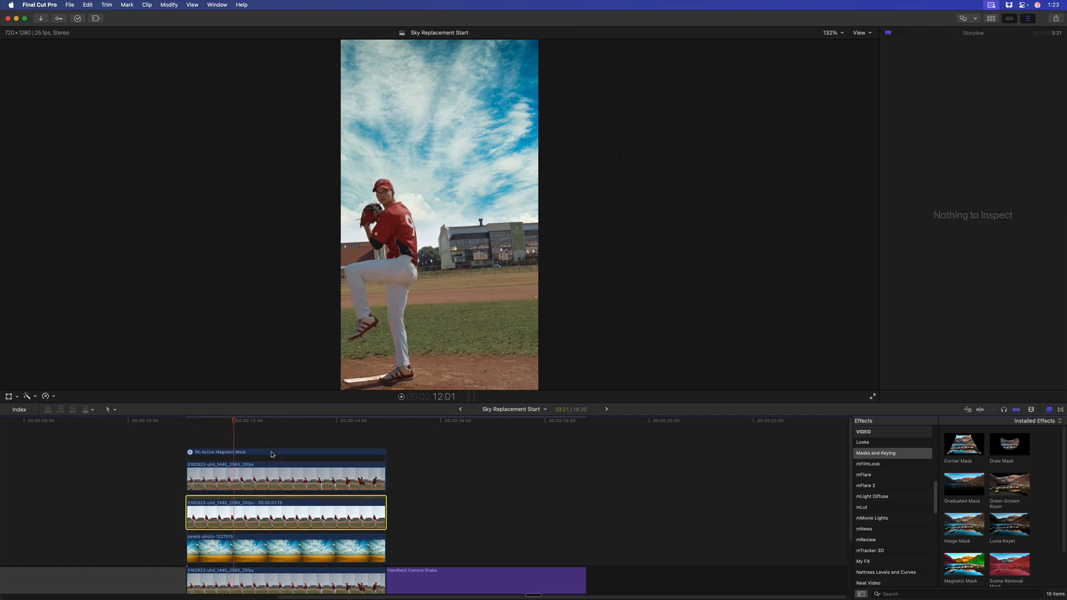
click(319, 428)
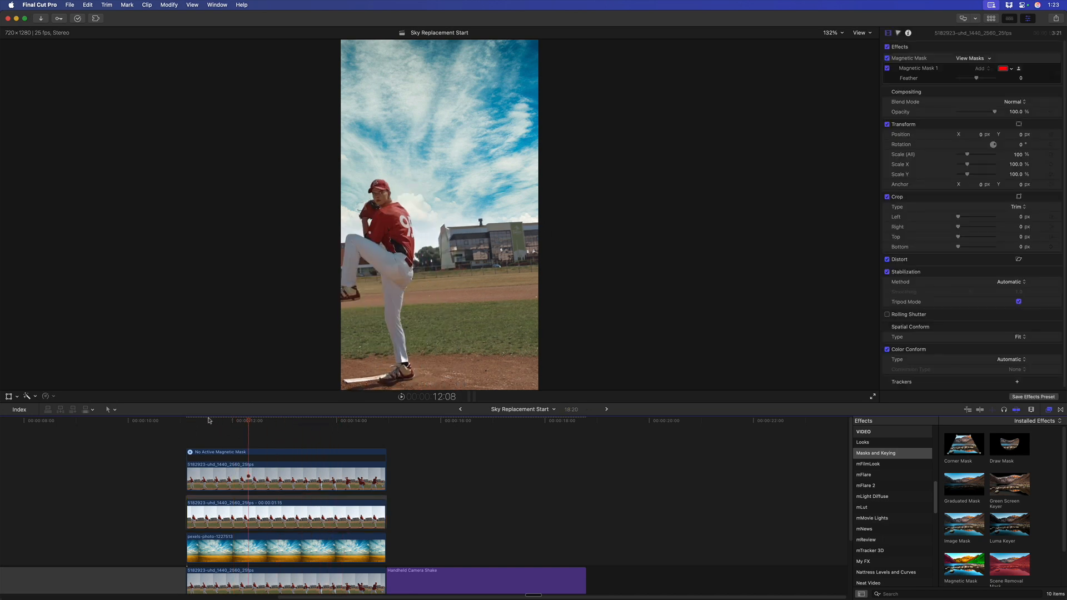
click(363, 421)
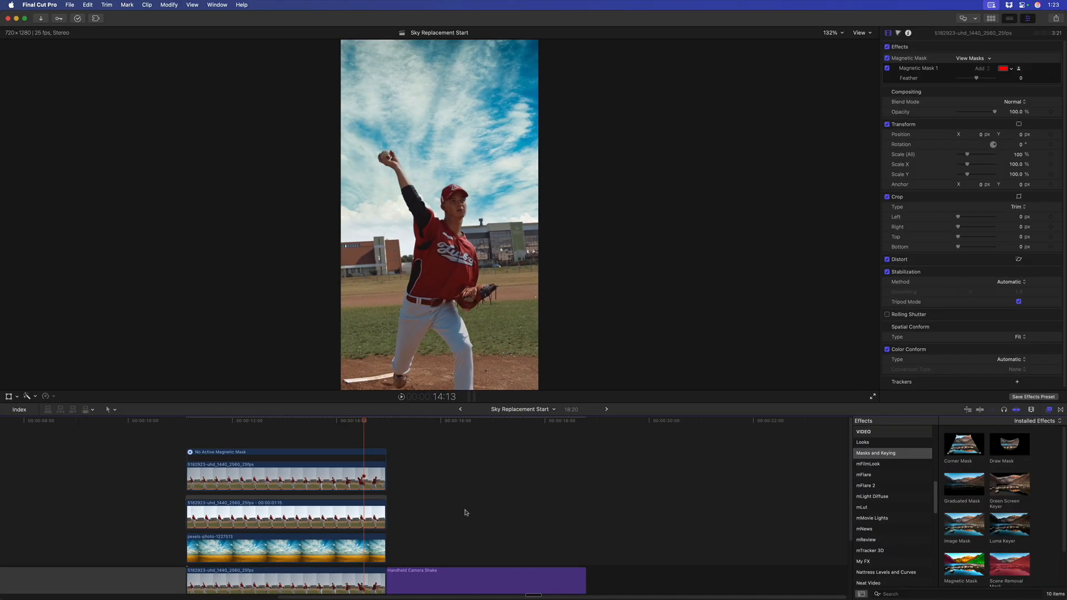
mouse_move(434, 500)
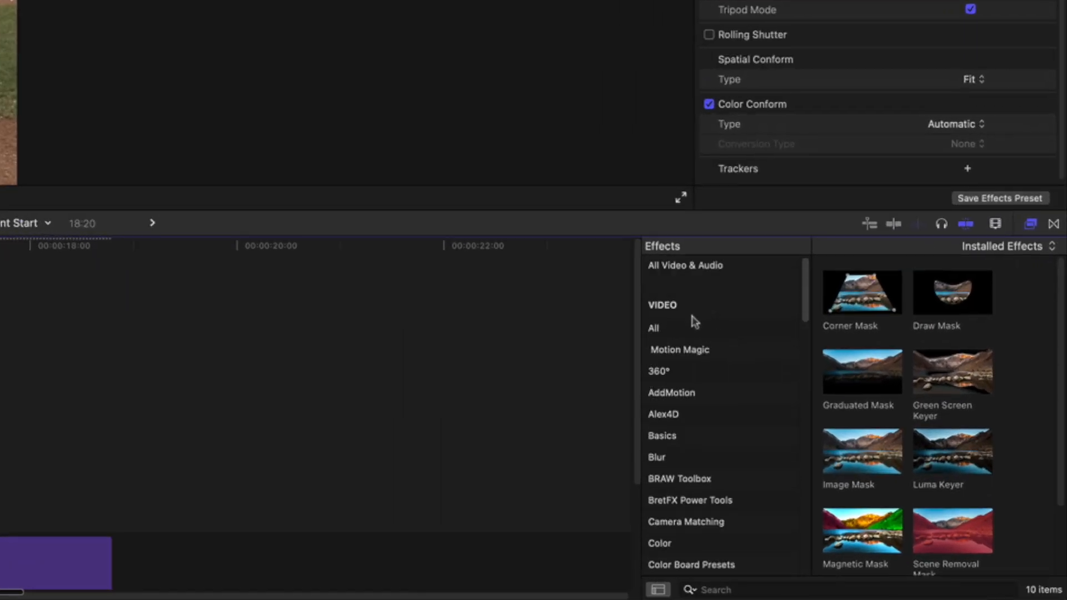
Show All video effects and search the Effects browser for 'handheld'.
click(653, 328)
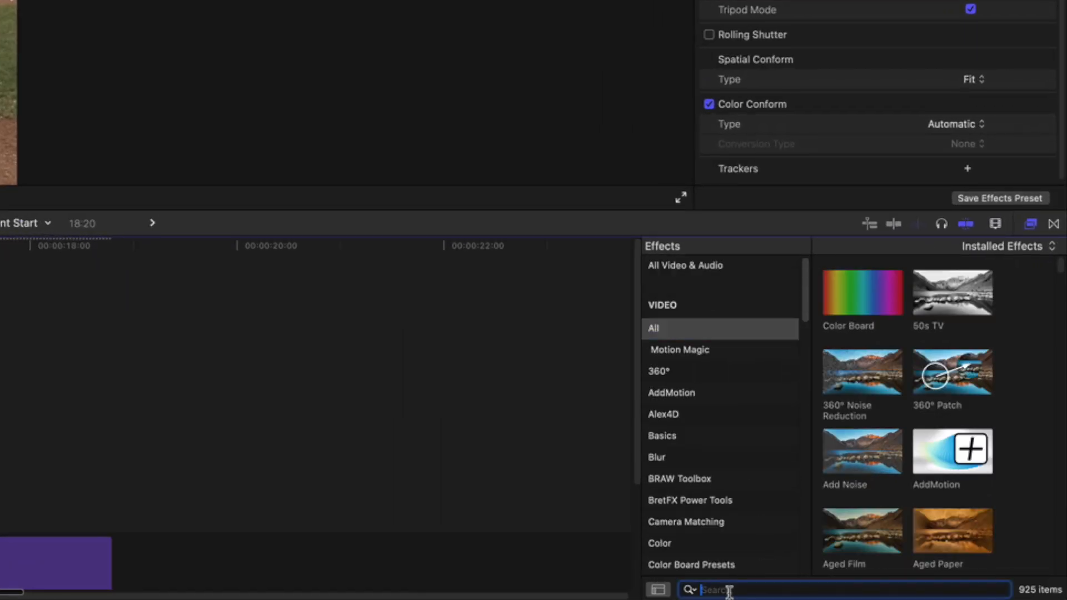
text(handhel)
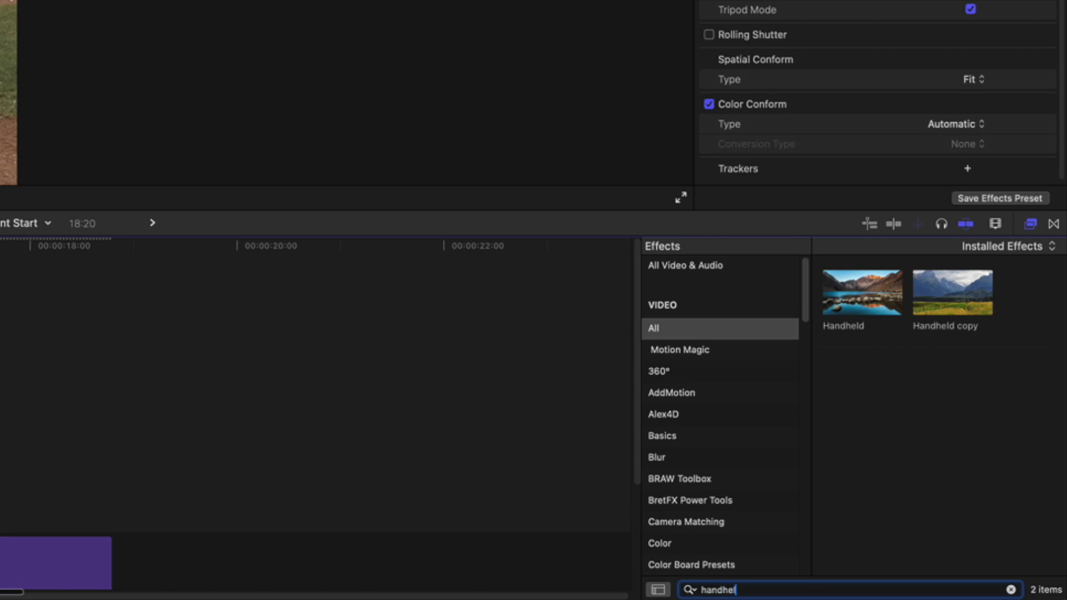
mouse_move(842, 311)
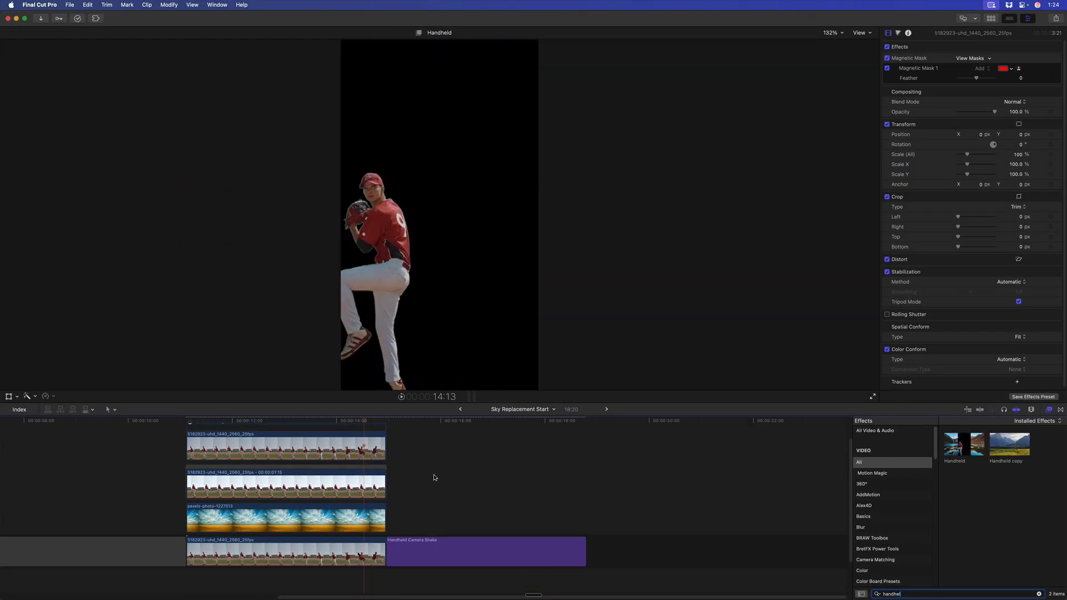
mouse_move(468, 476)
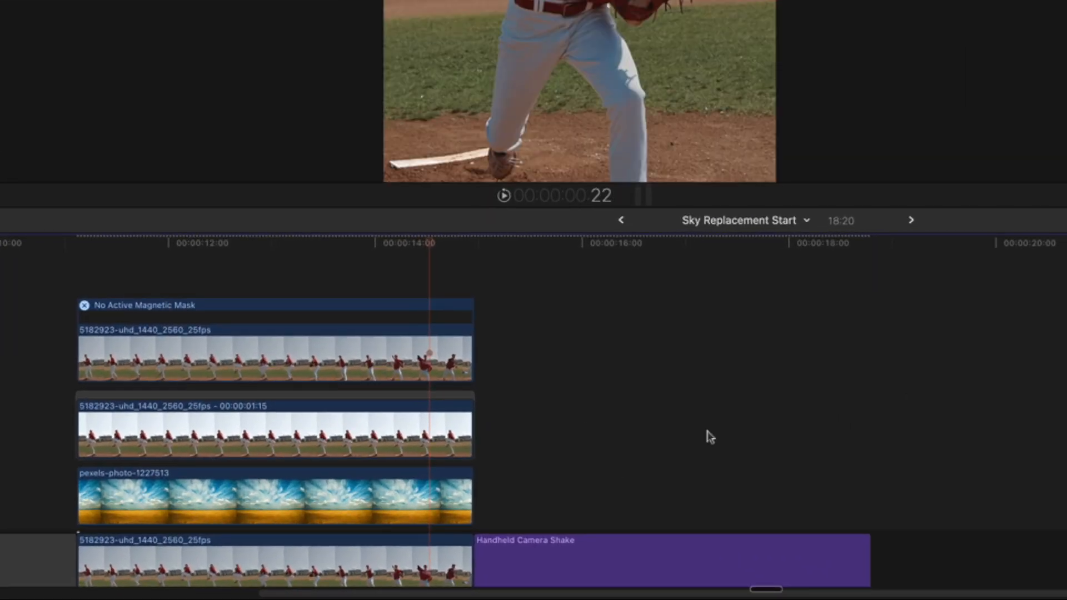
mouse_move(572, 562)
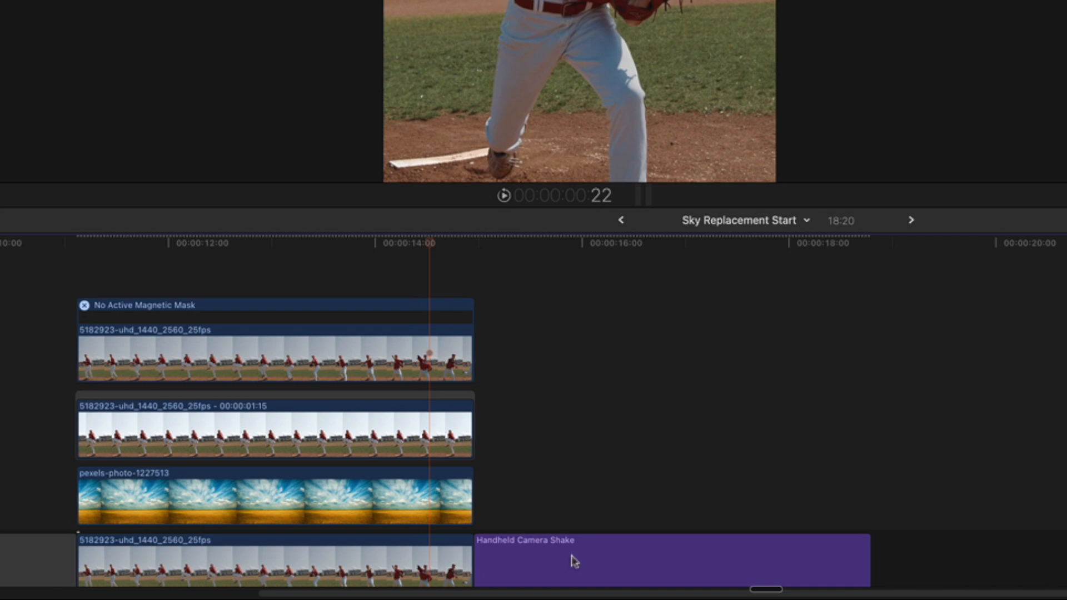